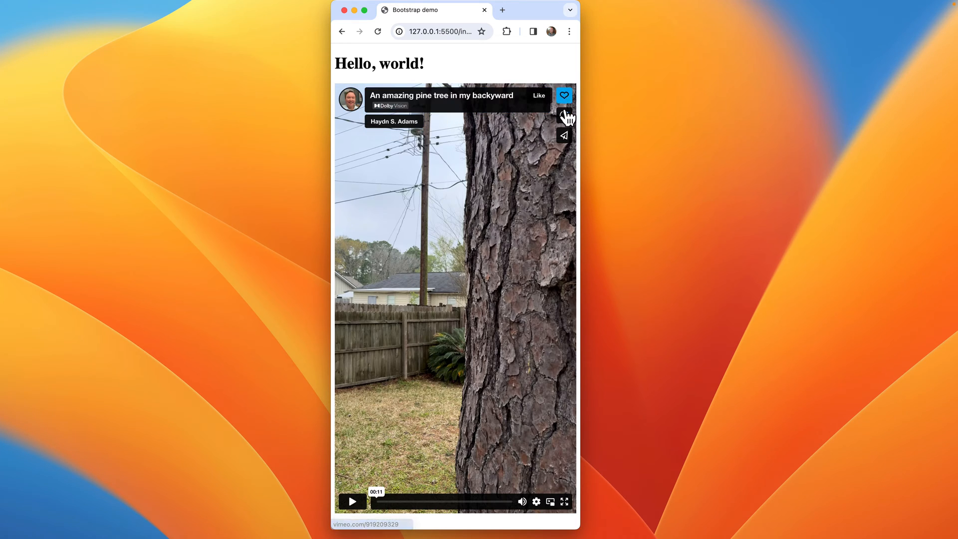
Step: Upload the IMG_1083 pine tree clip, then briefly play and pause it
click(563, 95)
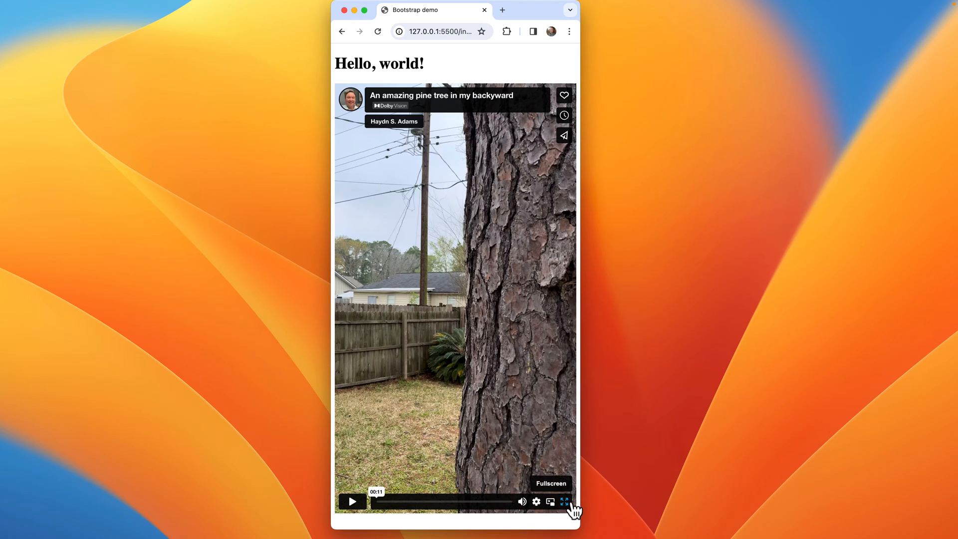
mouse_move(465, 340)
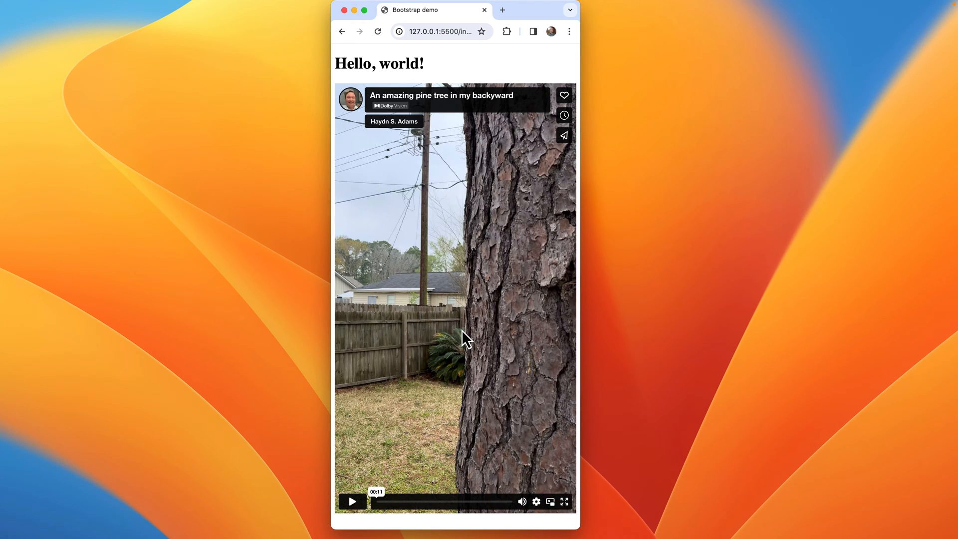
click(353, 501)
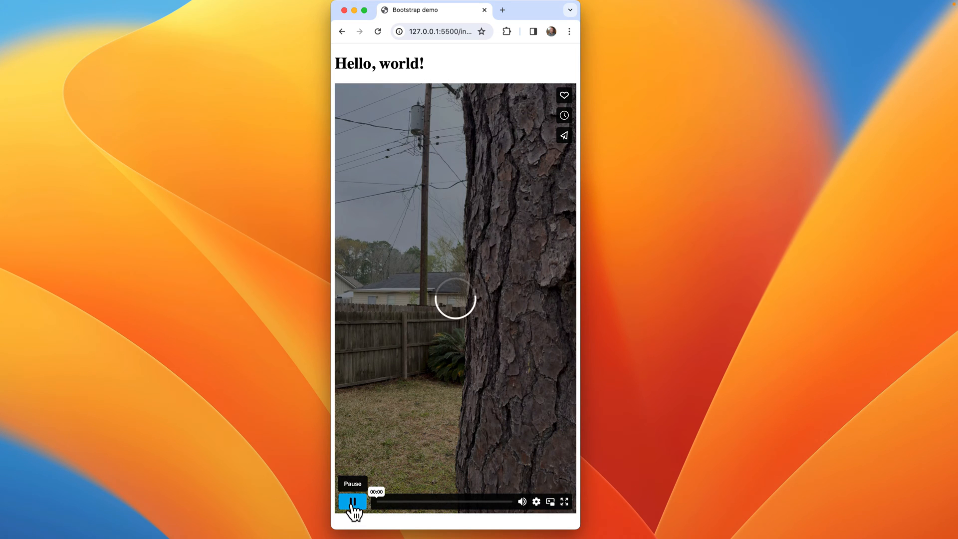
click(352, 501)
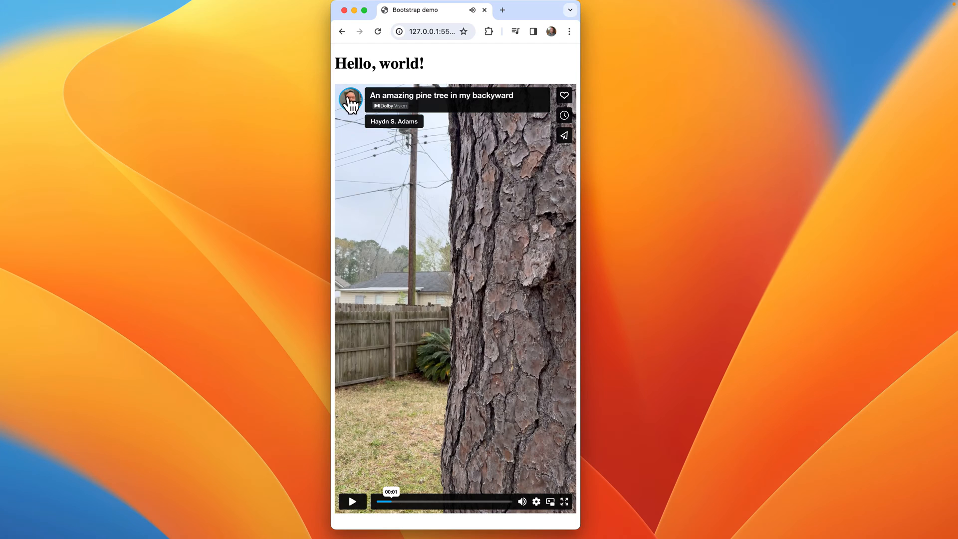
mouse_move(394, 122)
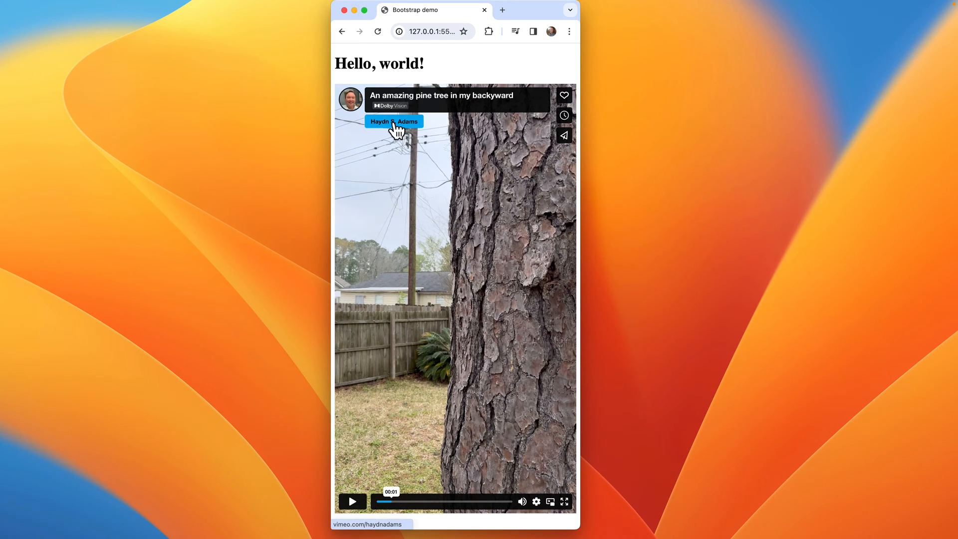
mouse_move(555, 174)
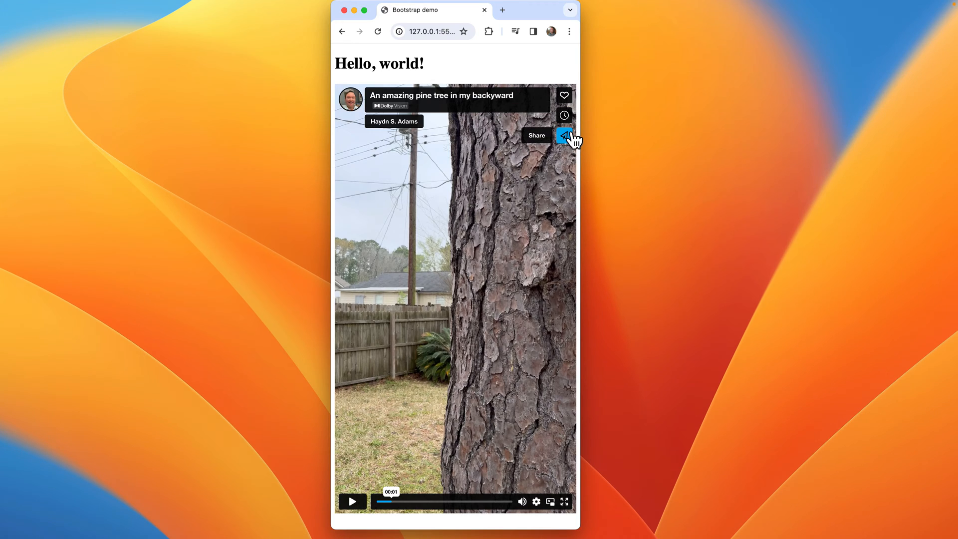
mouse_move(506, 78)
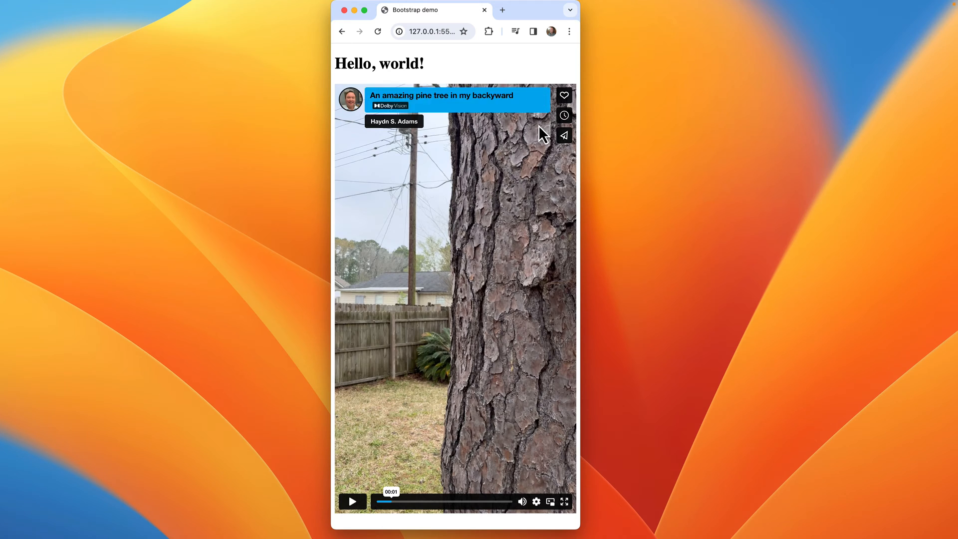
mouse_move(539, 318)
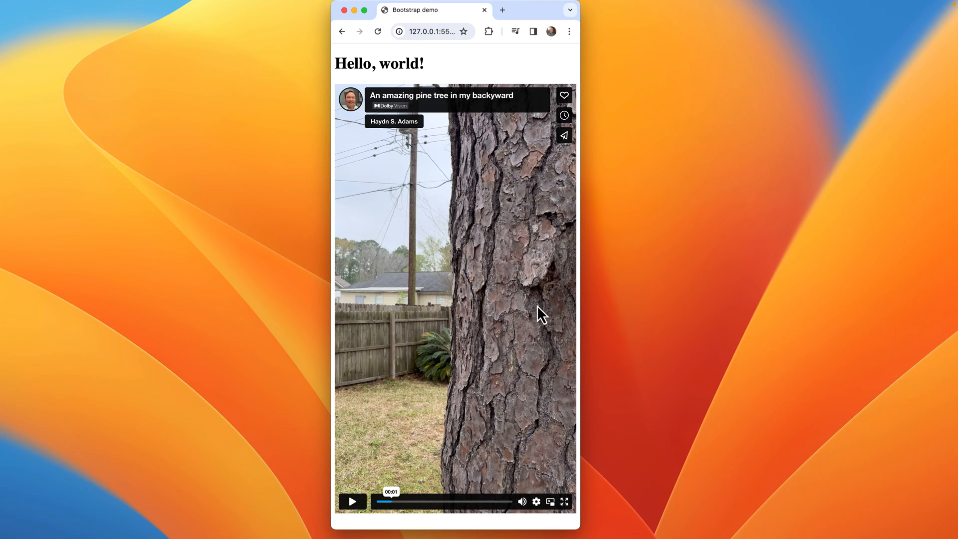
mouse_move(527, 187)
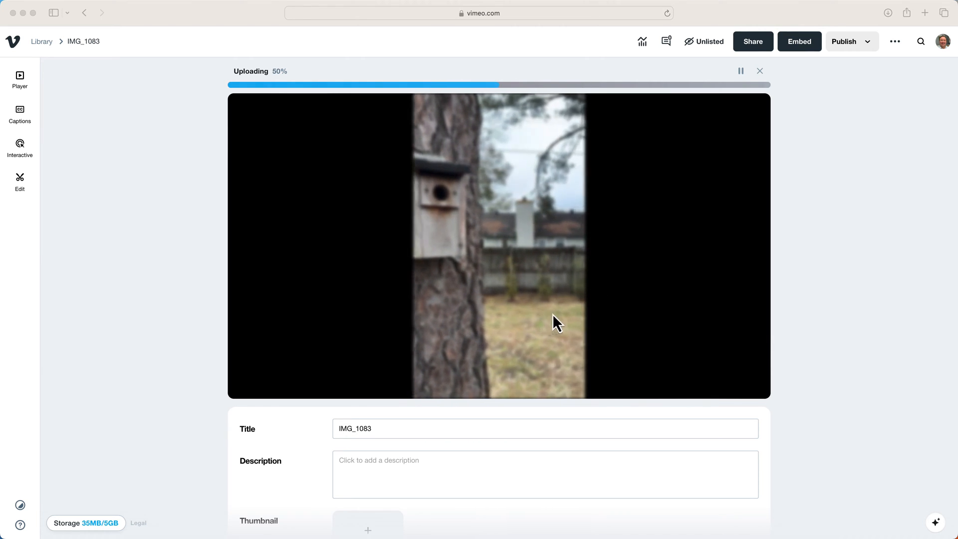
mouse_move(535, 359)
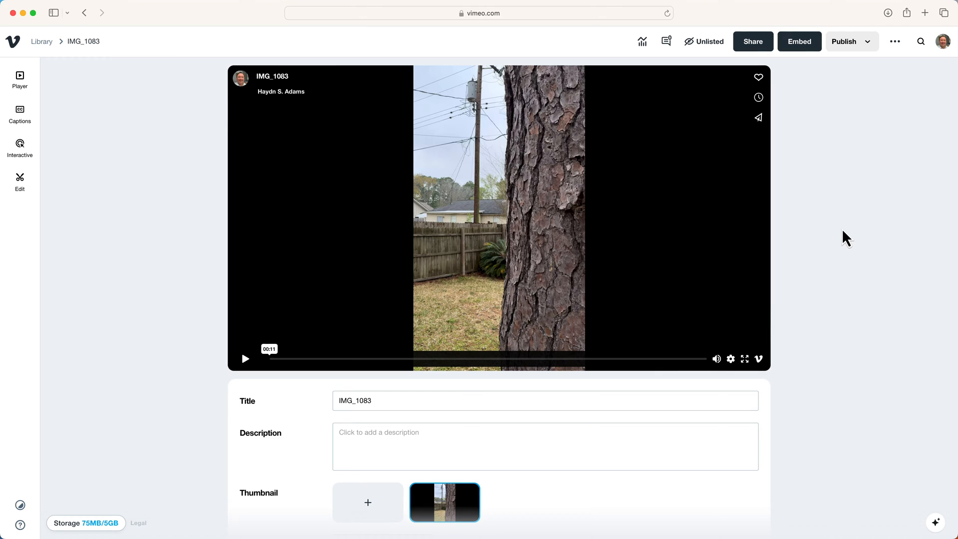
mouse_move(250, 65)
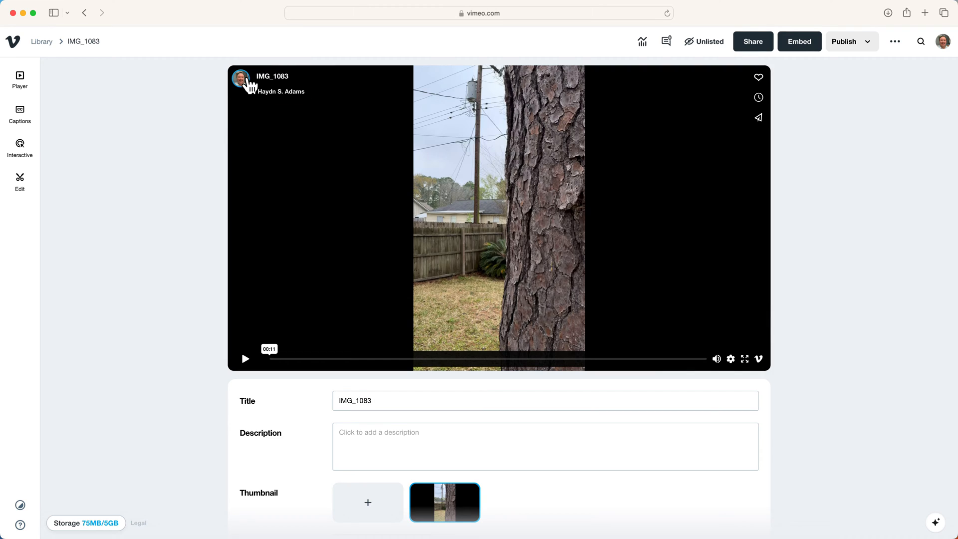
mouse_move(250, 92)
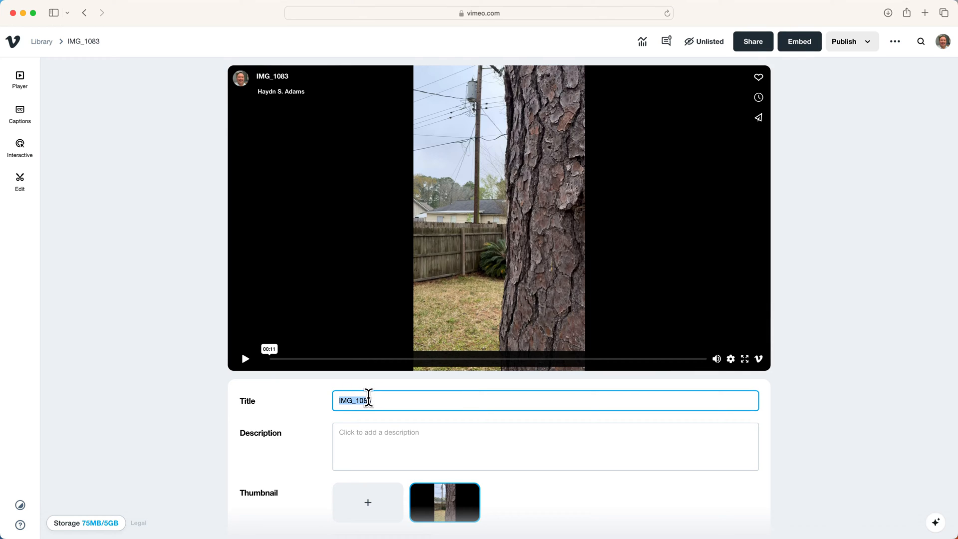
Step: Replace the IMG_1083 title with 'An amazing pine tree in my backyward'
text(AN am)
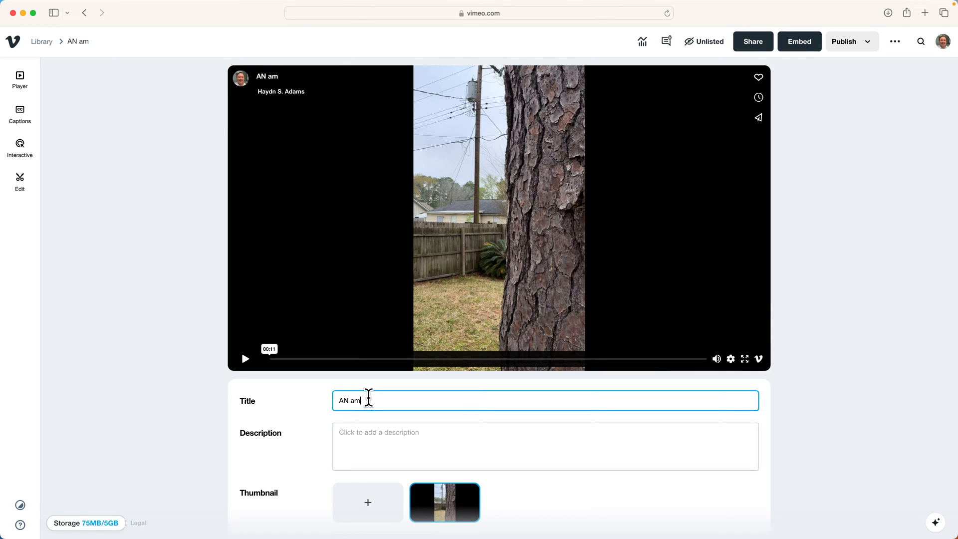
text(An amazing pine tree)
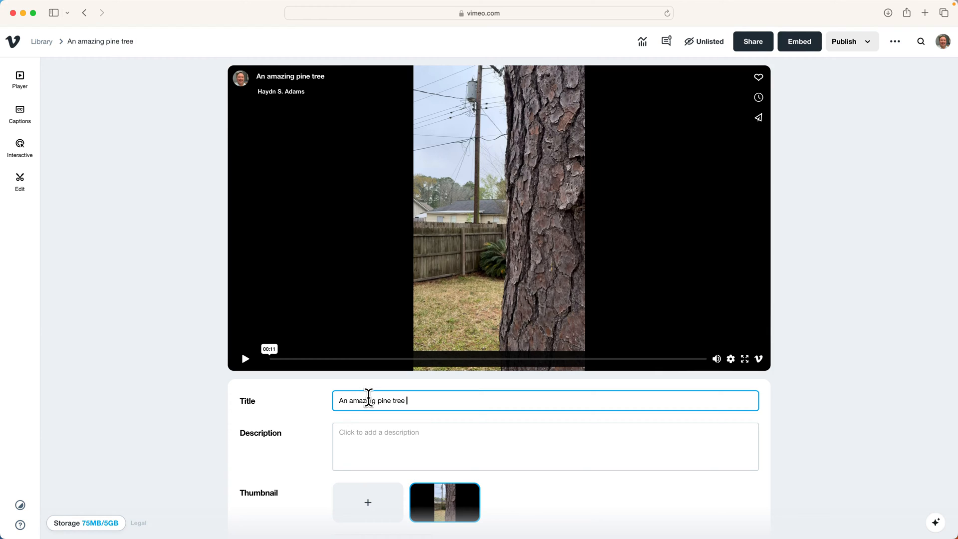
text(in my backyward)
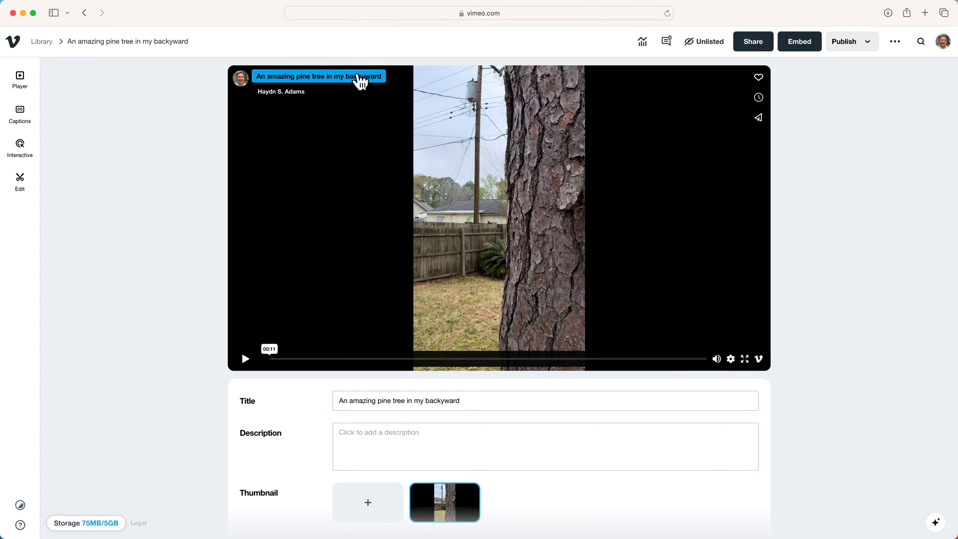
mouse_move(256, 182)
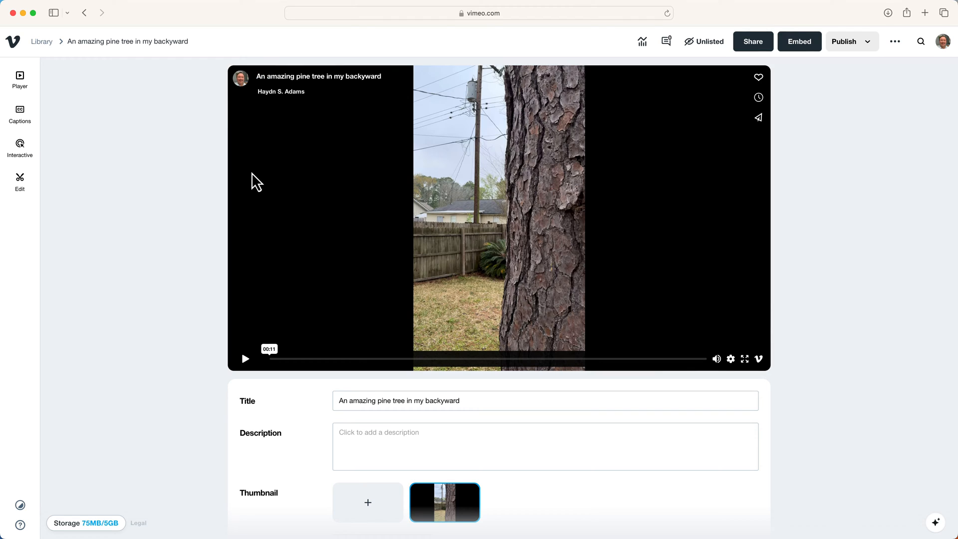
mouse_move(205, 174)
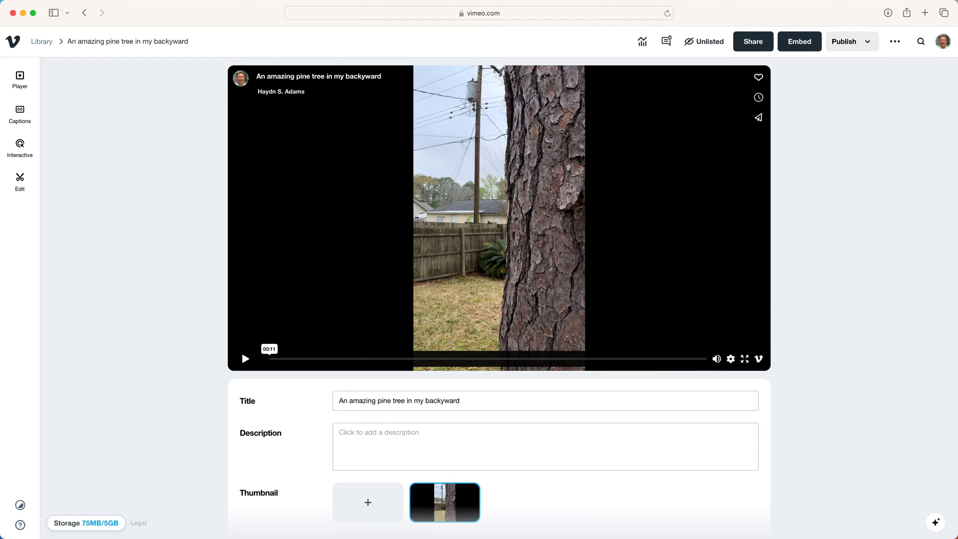
Step: Open the Player appearance settings and keep No Preset
click(20, 76)
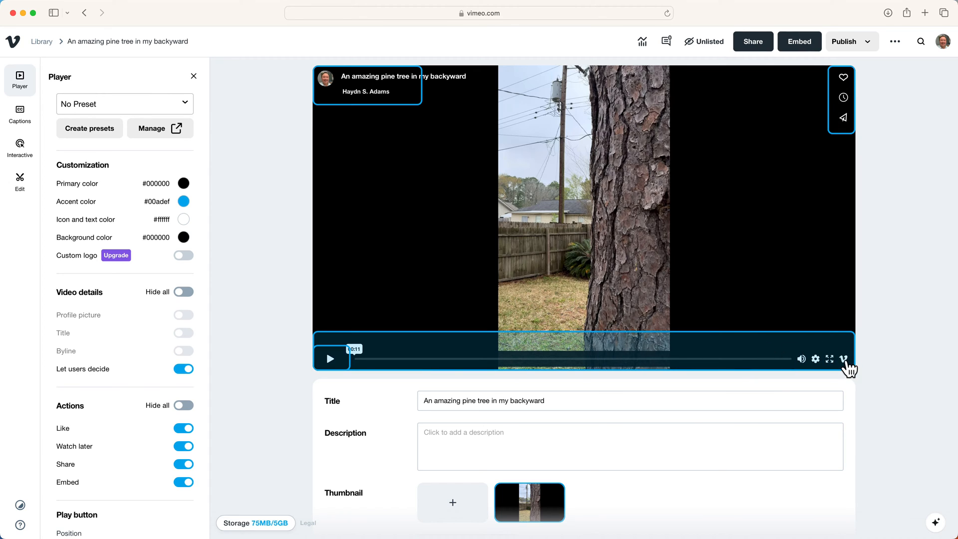
mouse_move(847, 367)
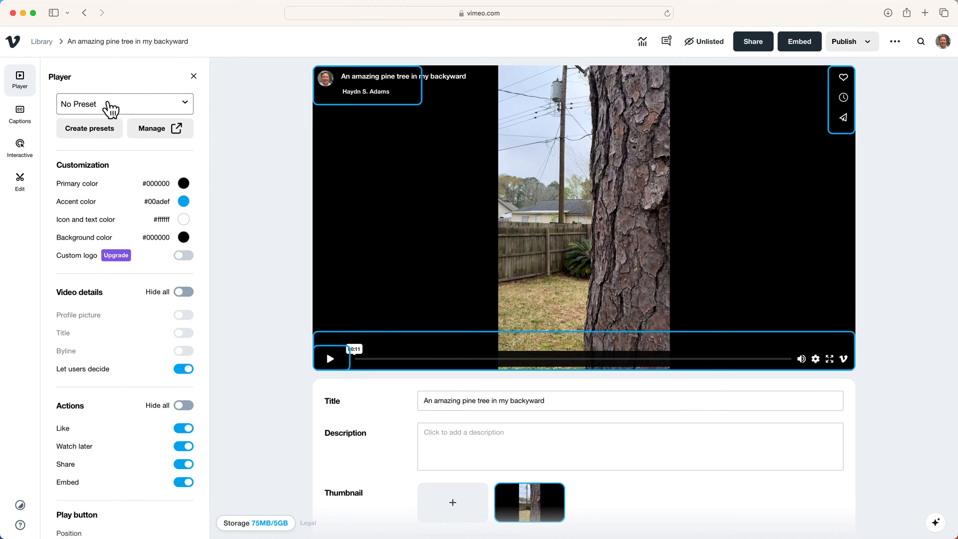
click(125, 104)
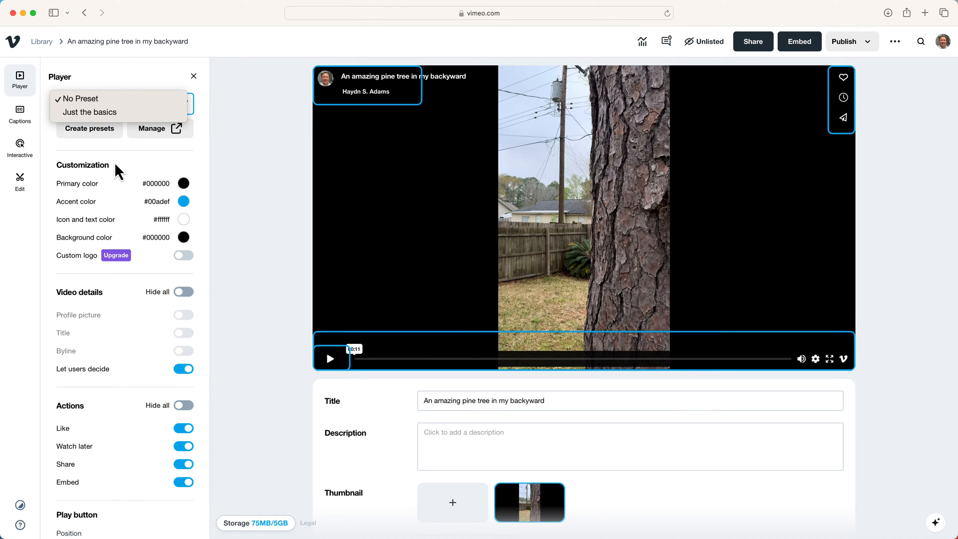
click(80, 98)
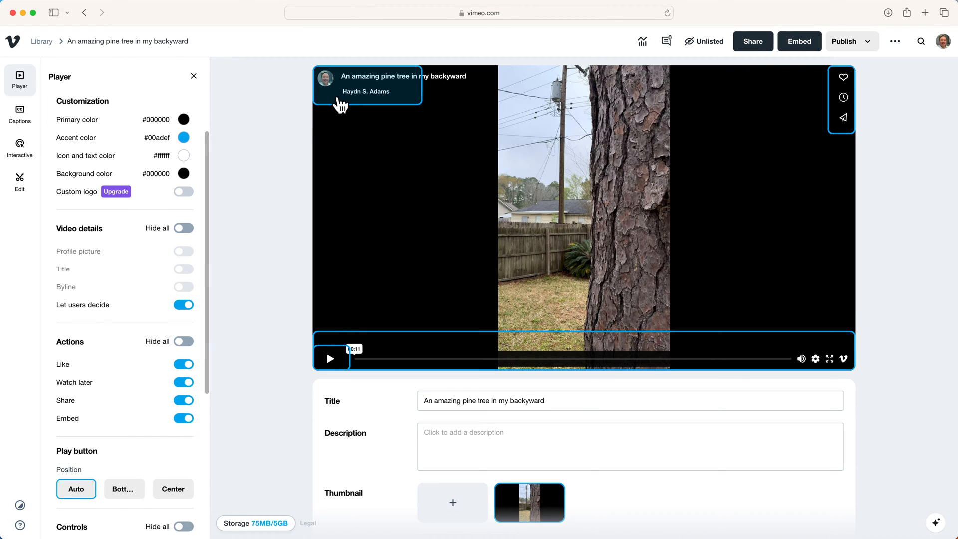
Step: Turn off Let users decide in the player's video details options
click(366, 88)
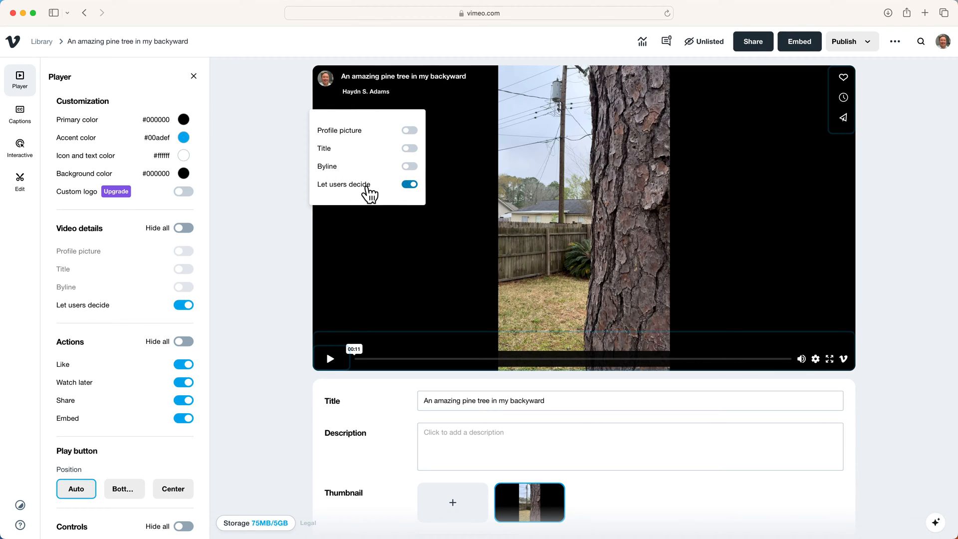
mouse_move(377, 194)
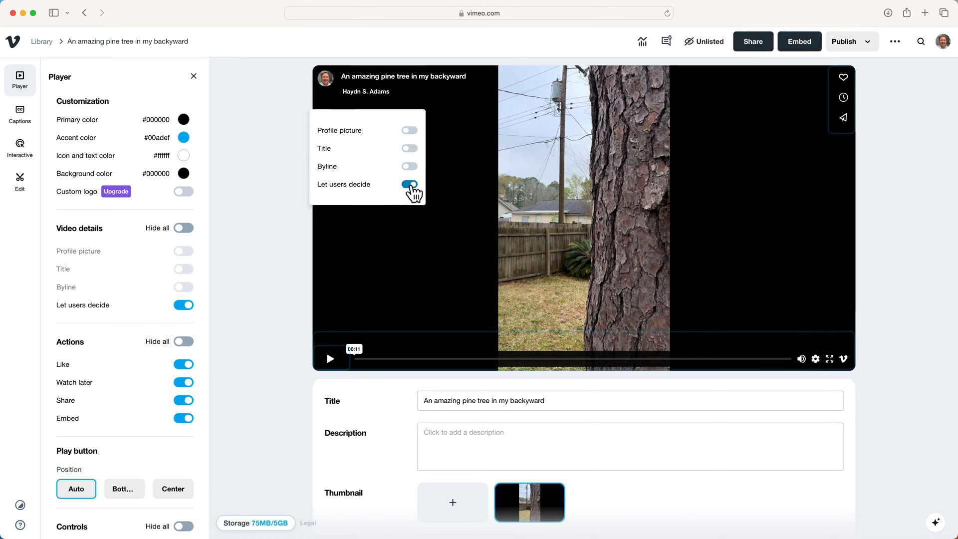
click(410, 184)
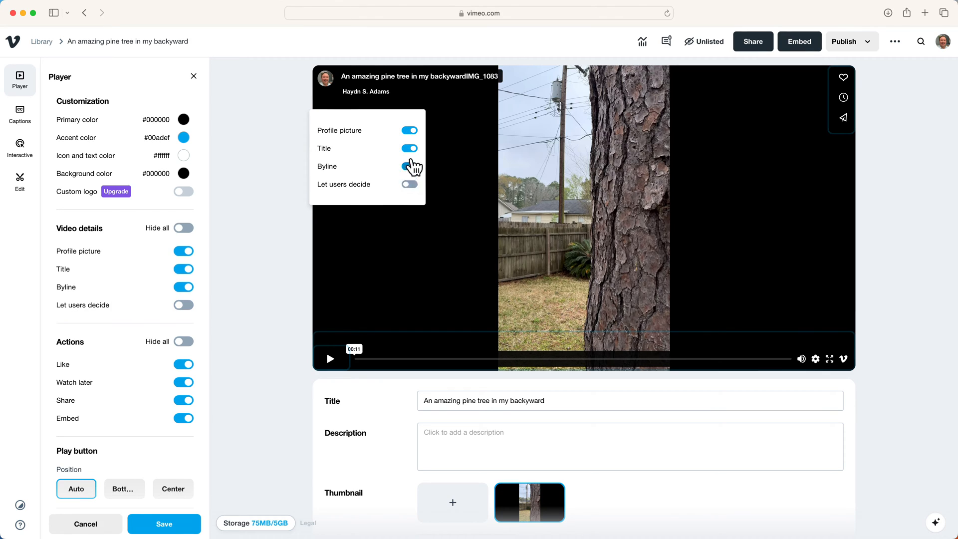
click(409, 131)
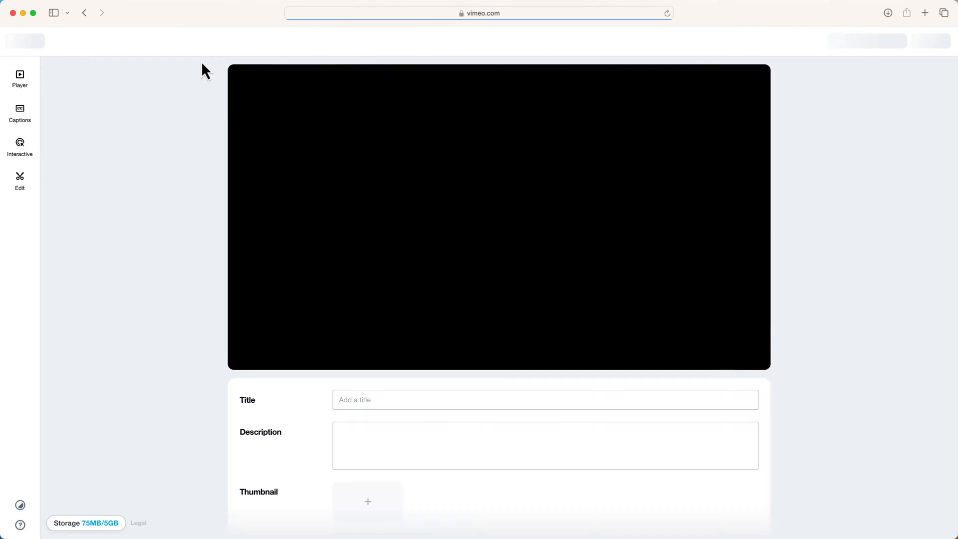
Step: Disable viewer choice, show only the title on the player, and close Player settings
click(86, 13)
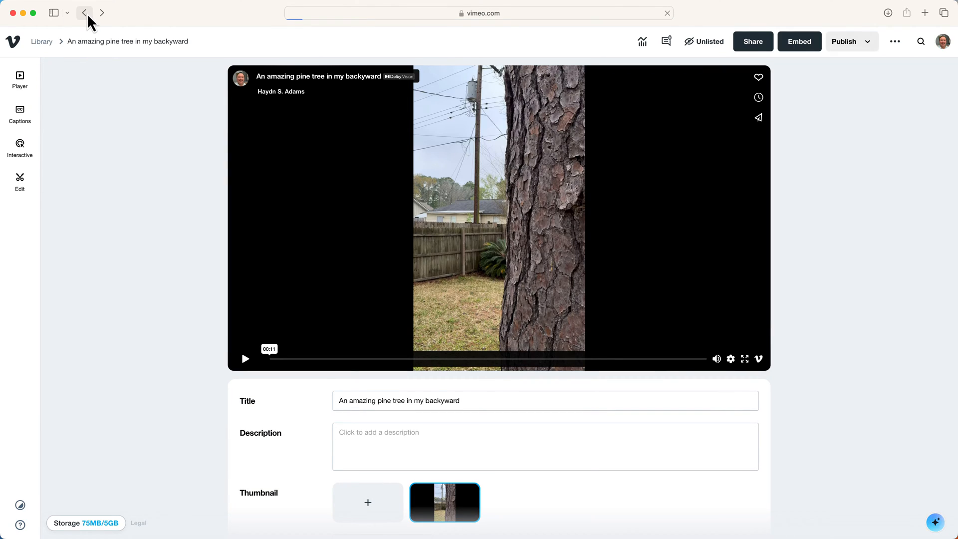
click(20, 79)
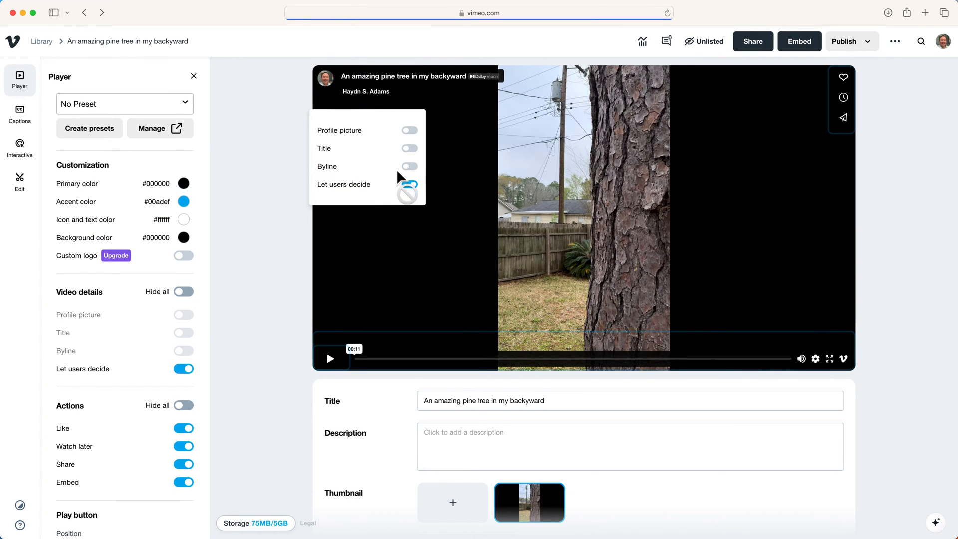
click(409, 130)
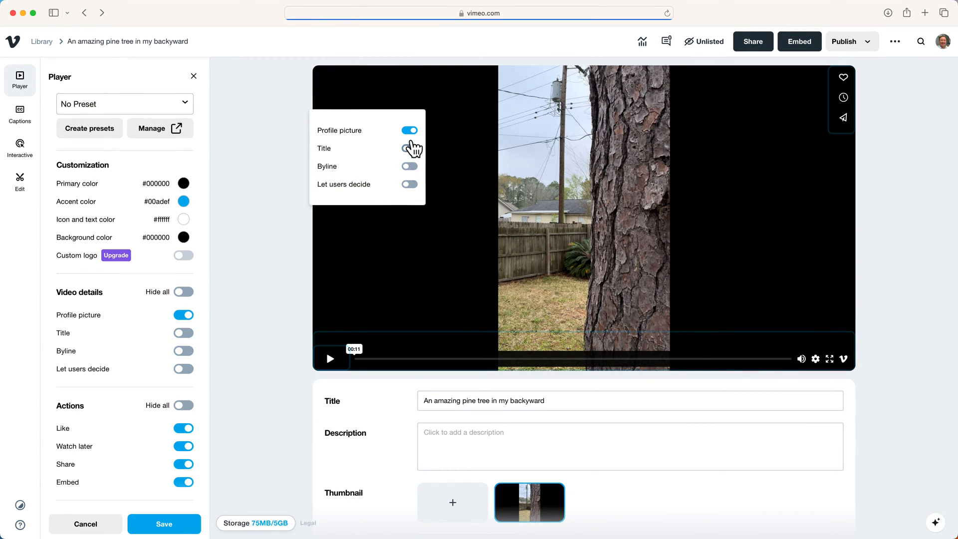
click(409, 148)
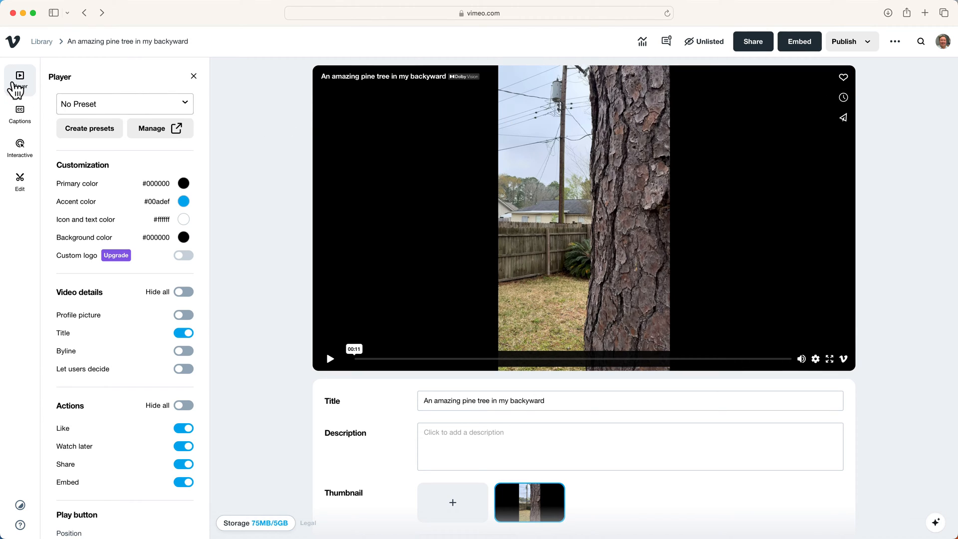
click(194, 76)
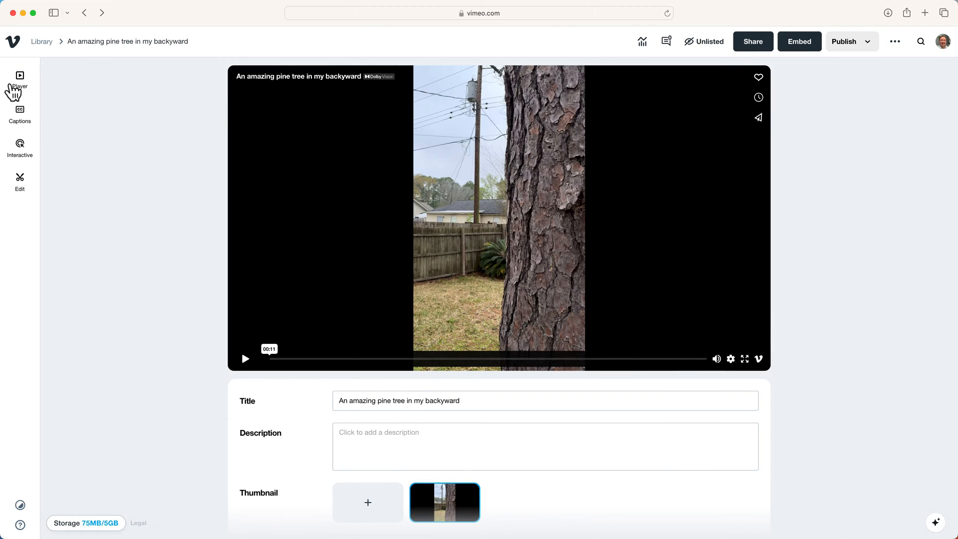
Step: Turn off the Like, Watch later, Share and Embed player actions
click(20, 77)
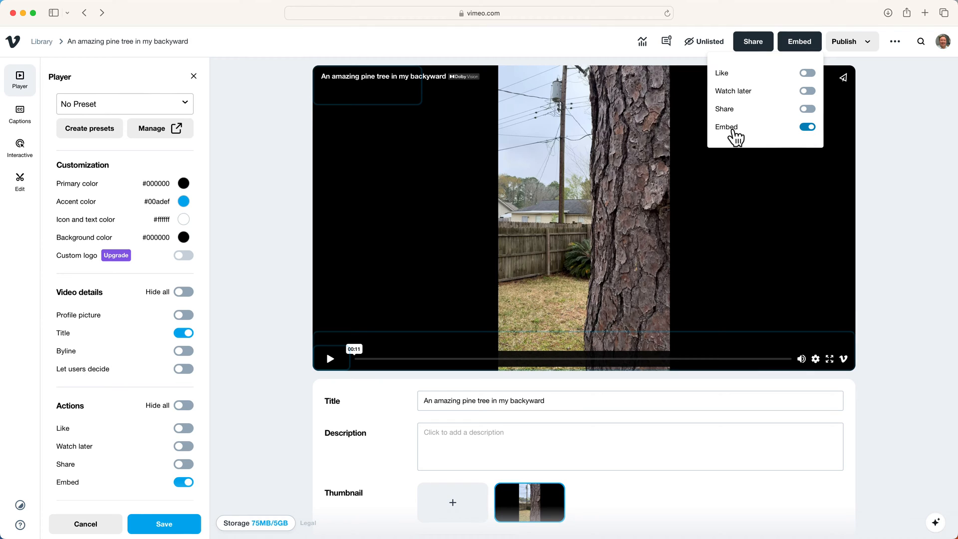
click(807, 126)
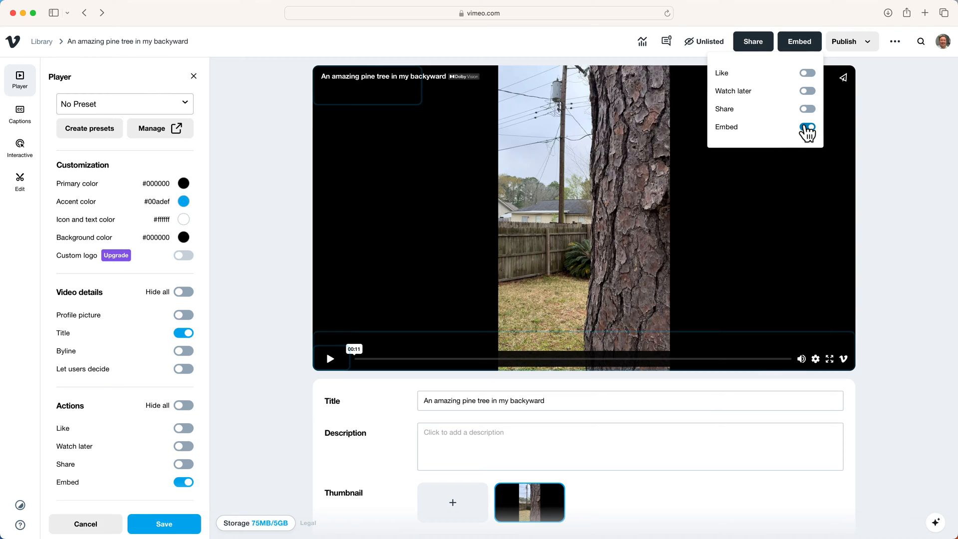
click(807, 127)
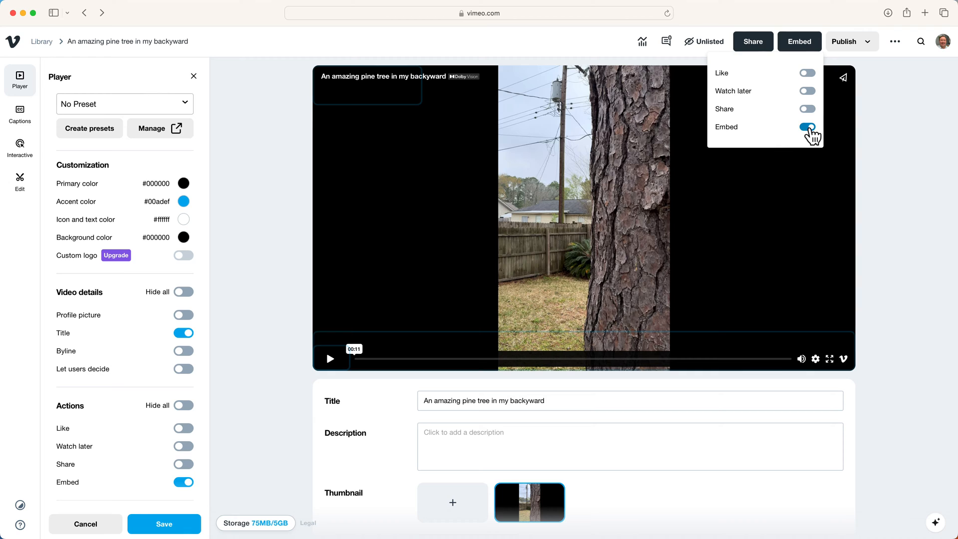
click(807, 127)
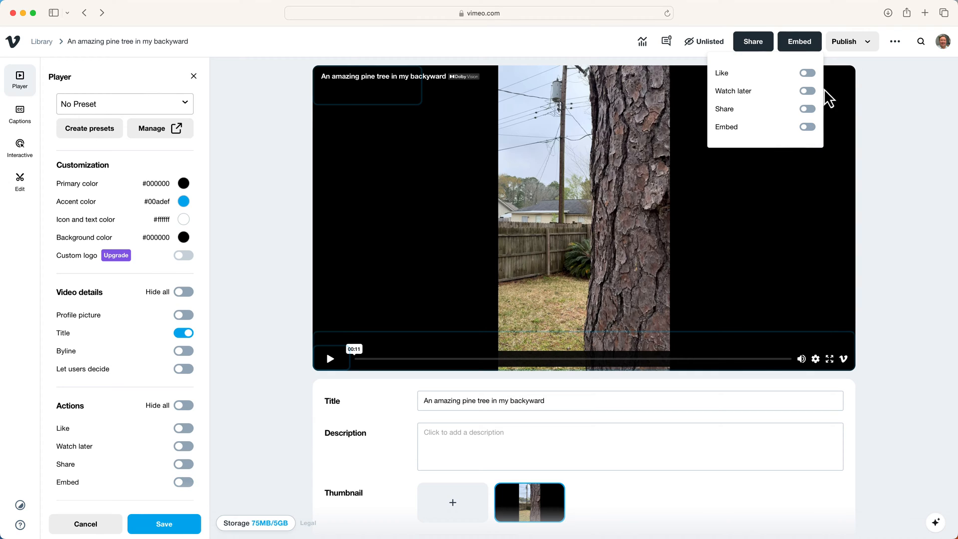
Step: Hide the Vimeo logo and progress bar controls and save the player
click(777, 289)
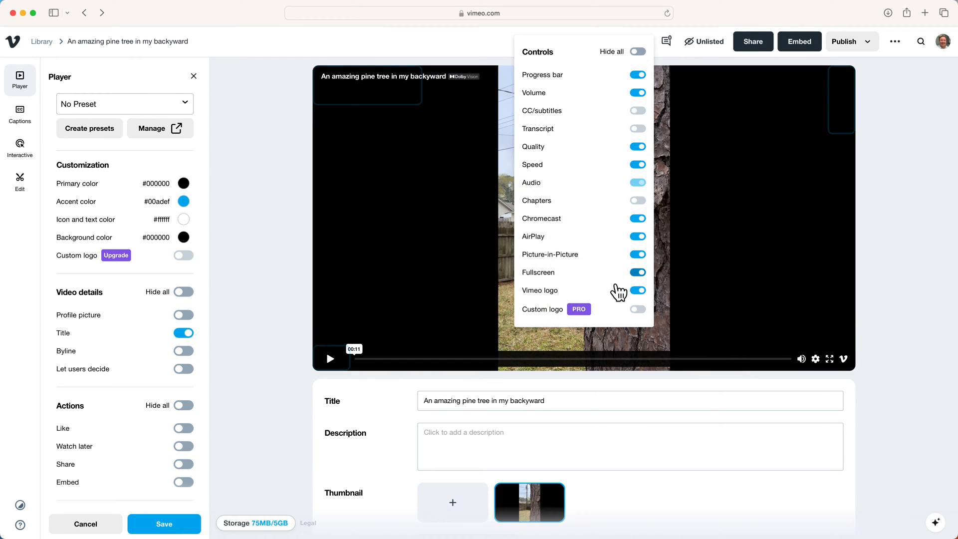
click(638, 290)
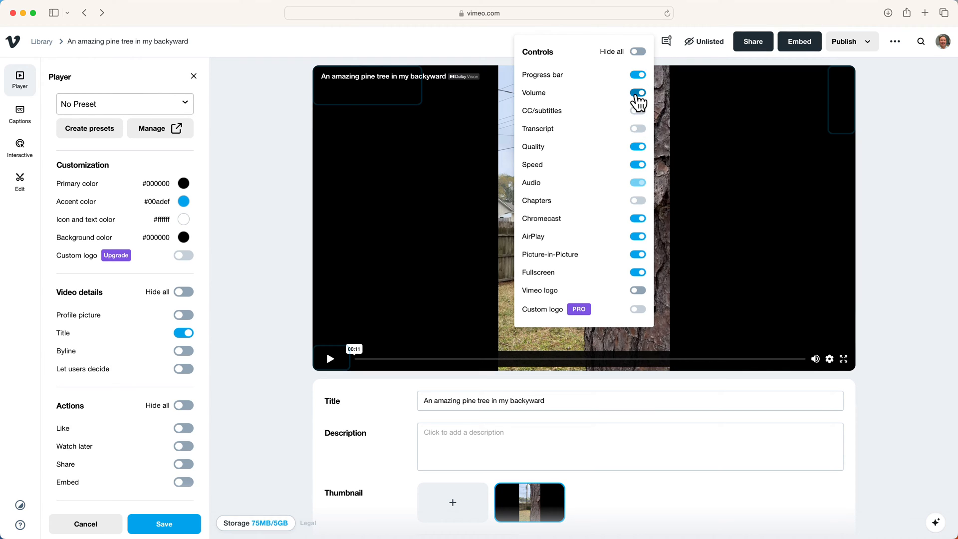
click(638, 93)
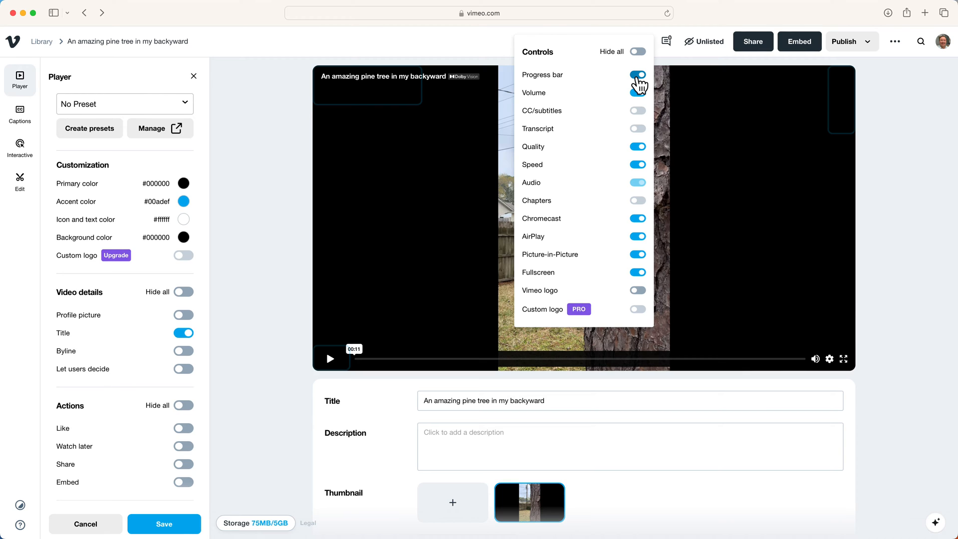
click(637, 75)
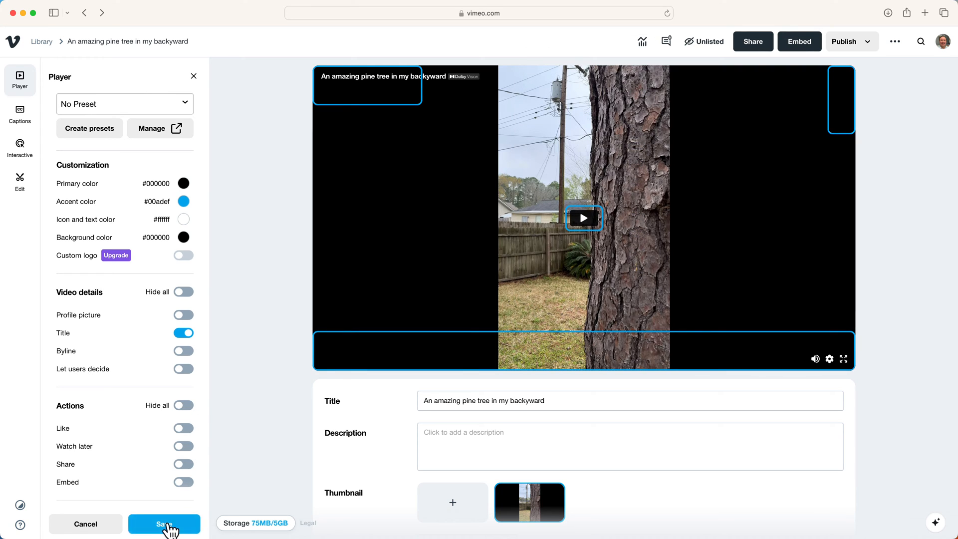
click(161, 524)
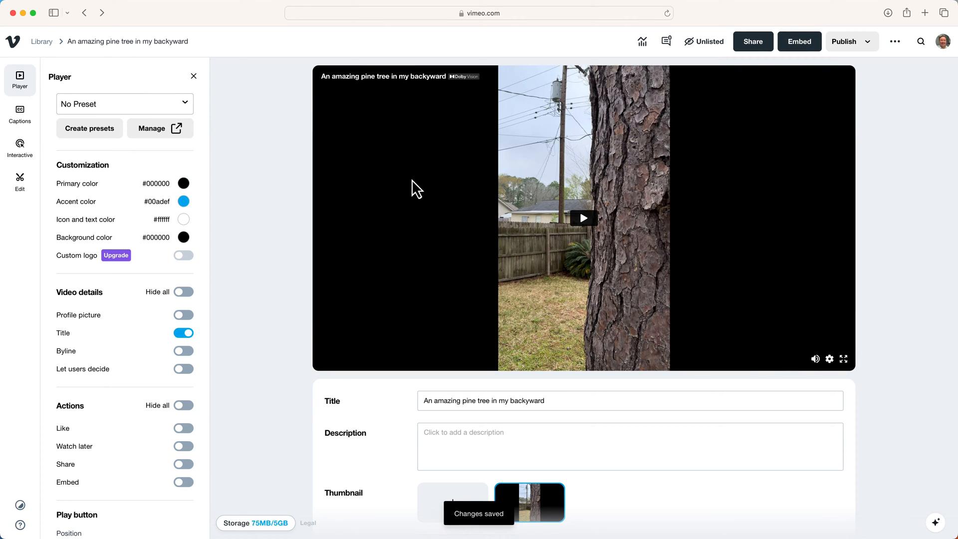
mouse_move(835, 312)
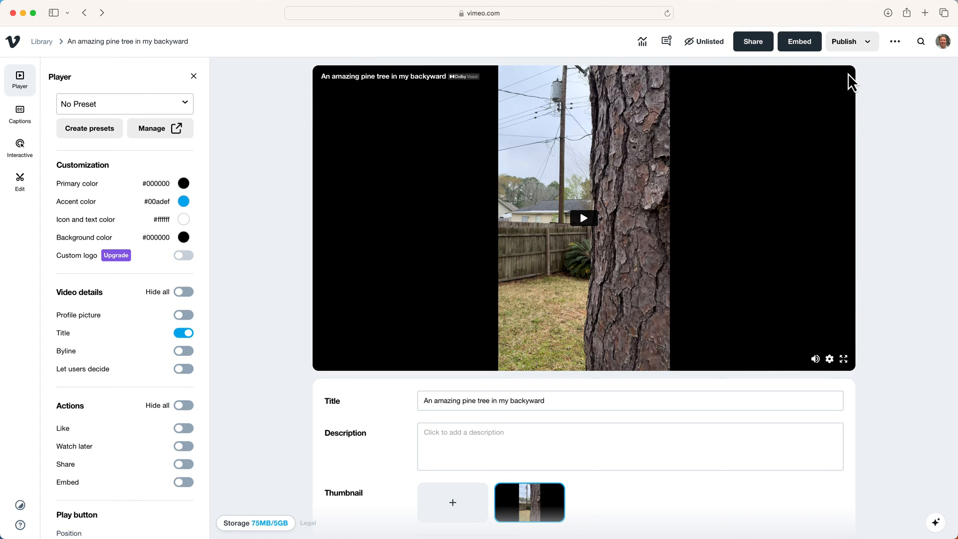
mouse_move(857, 341)
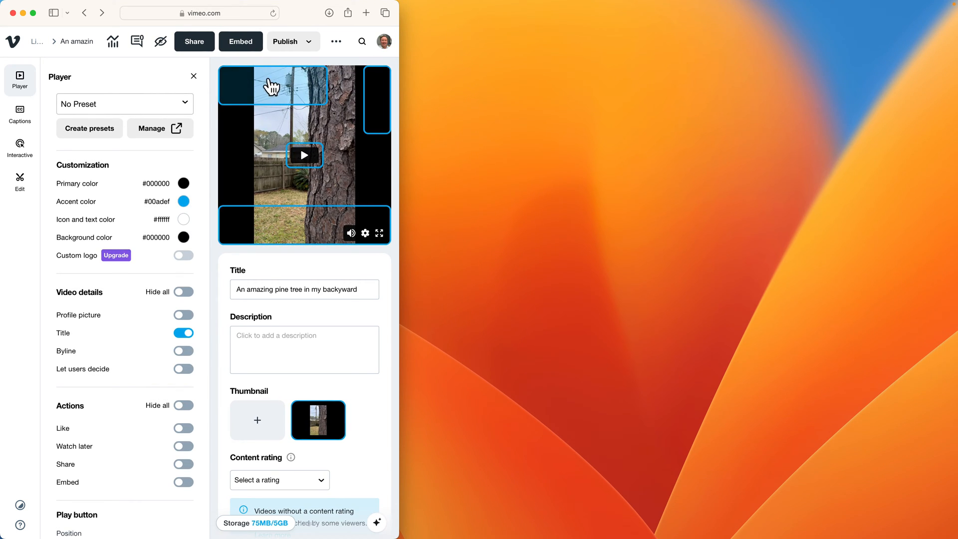
mouse_move(321, 232)
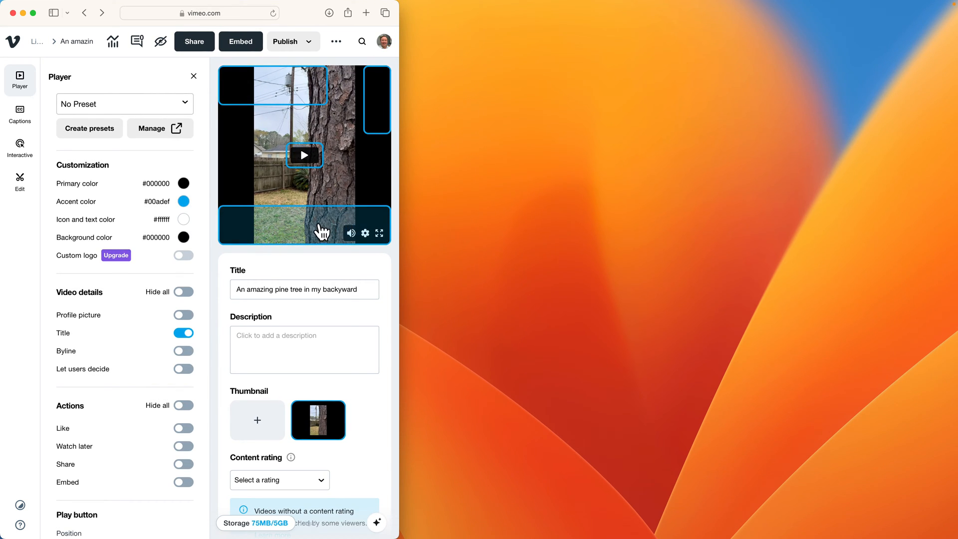
mouse_move(373, 162)
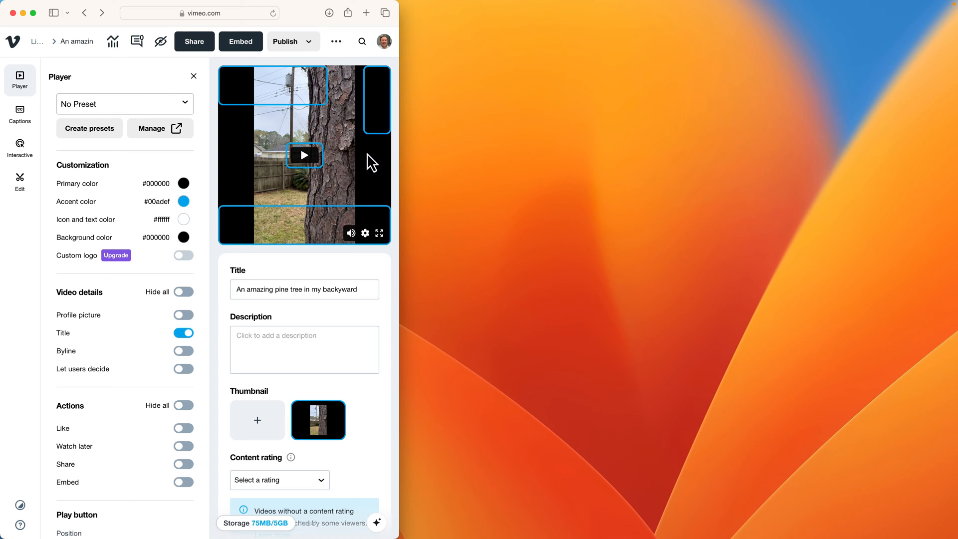
mouse_move(314, 174)
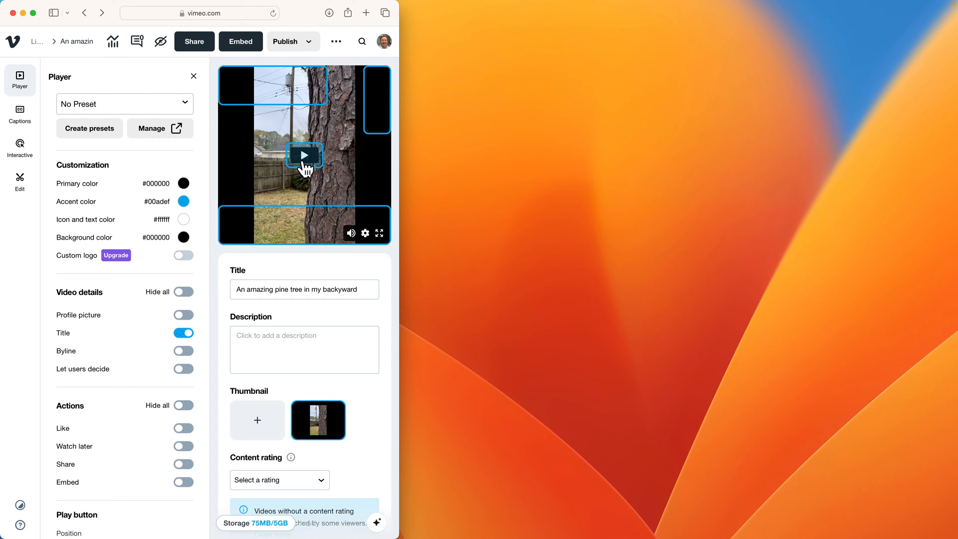
mouse_move(294, 167)
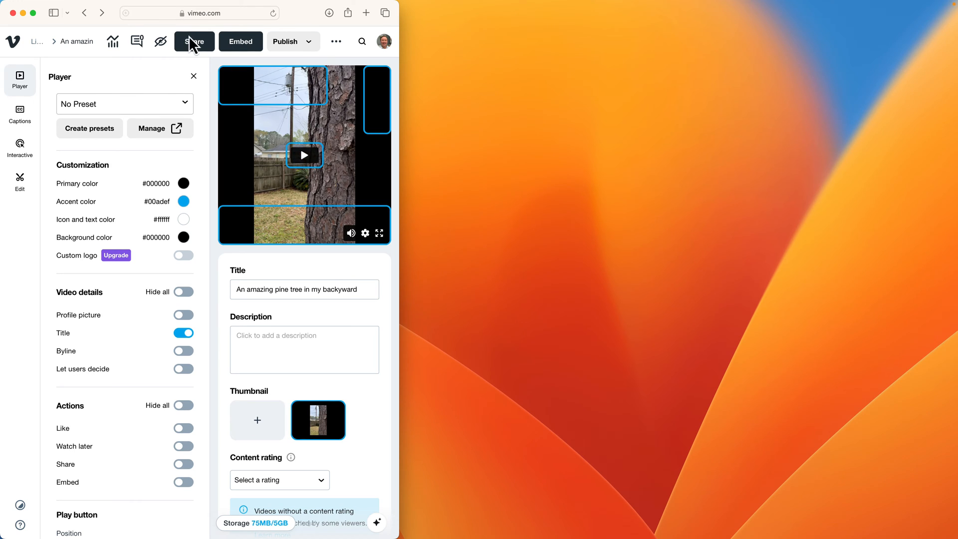
Step: Copy the video's share link from the Share dialog
click(194, 42)
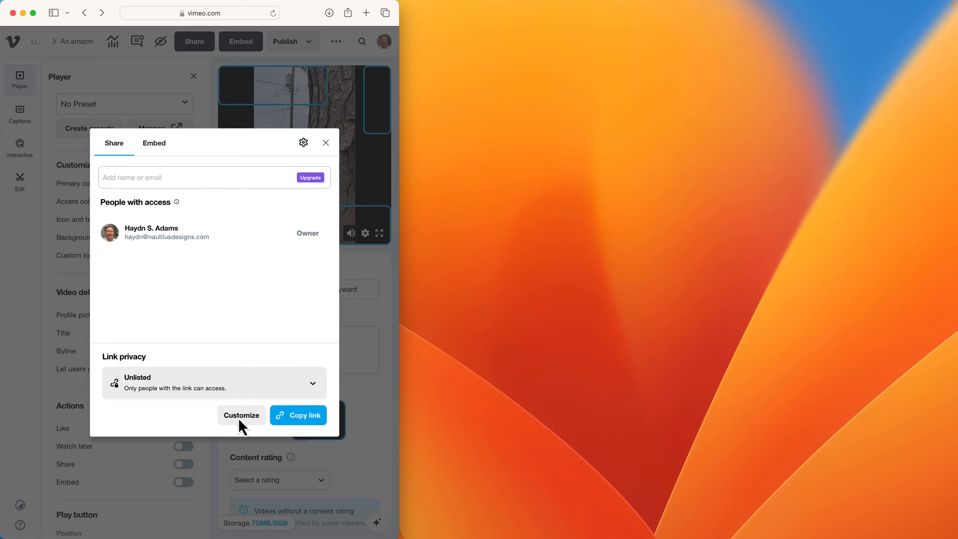
click(298, 415)
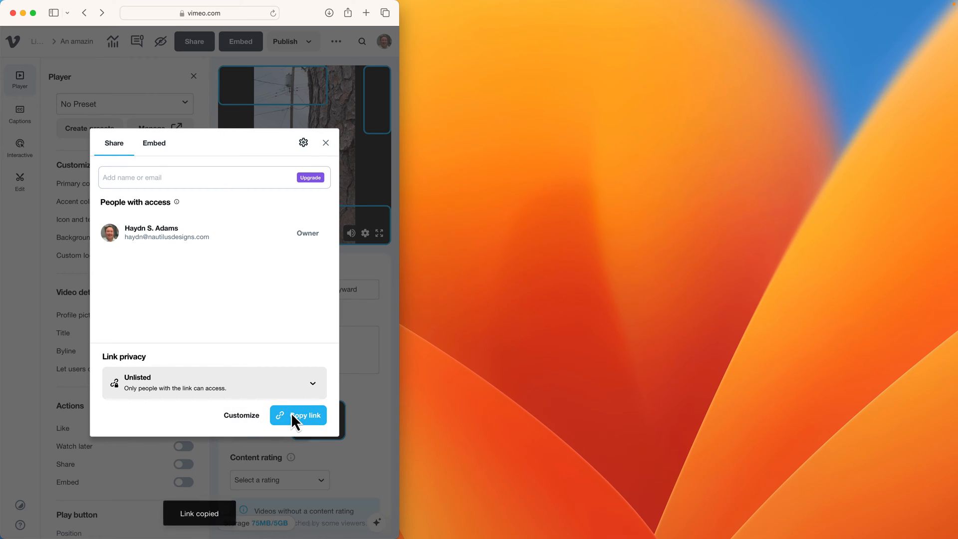
mouse_move(260, 333)
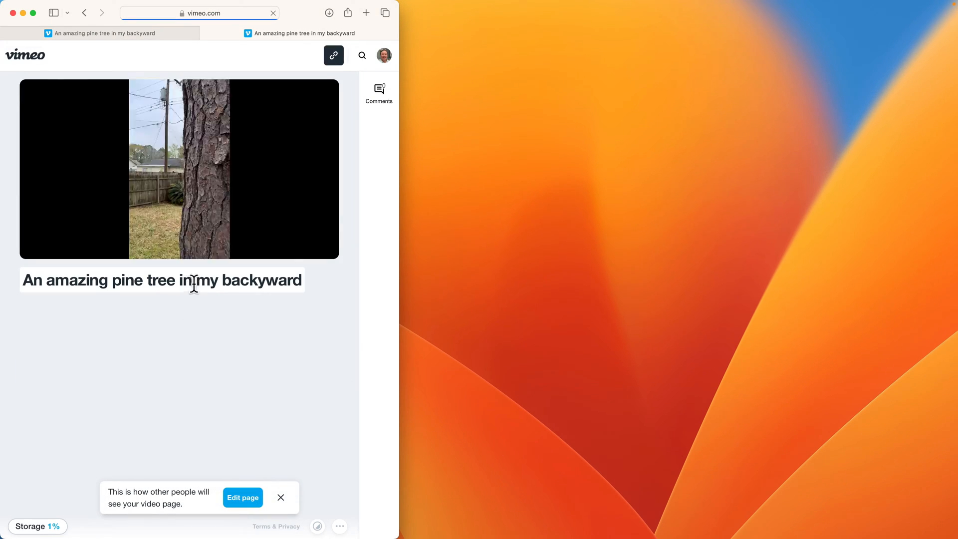
mouse_move(178, 172)
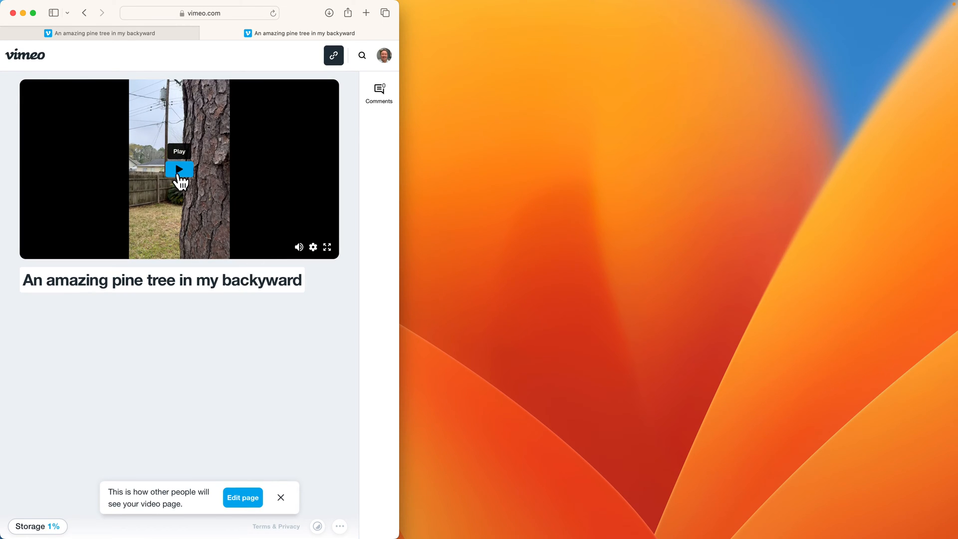
mouse_move(39, 253)
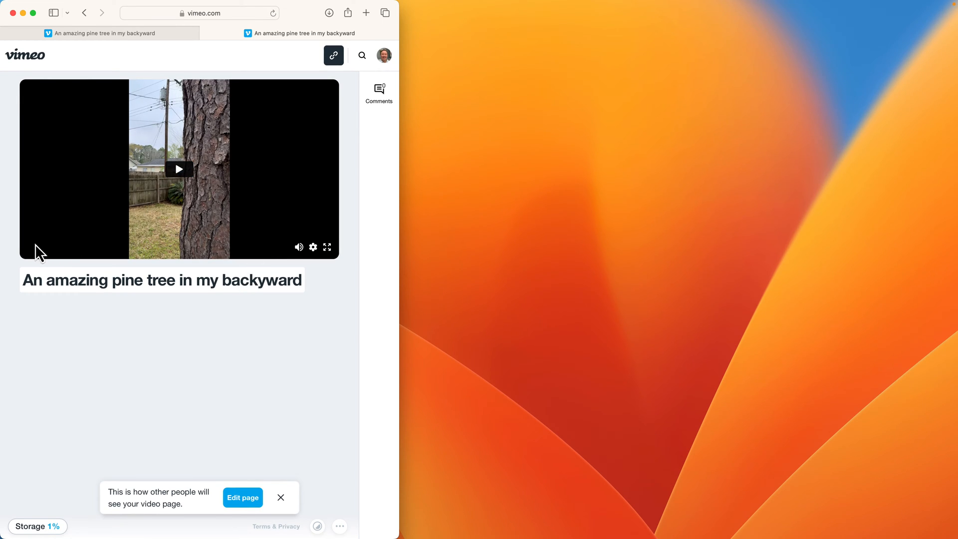
mouse_move(179, 170)
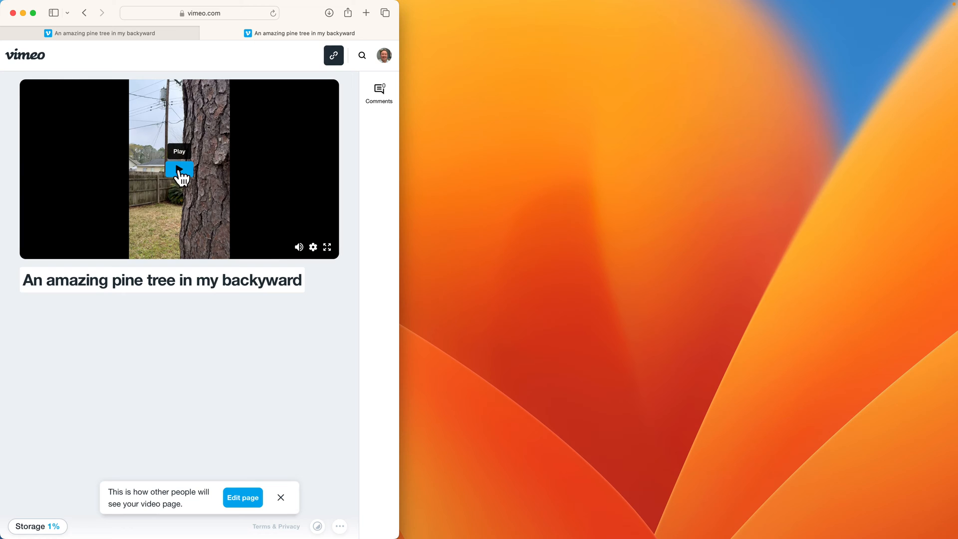
Step: Play and then pause the pine tree video on the public page
click(179, 169)
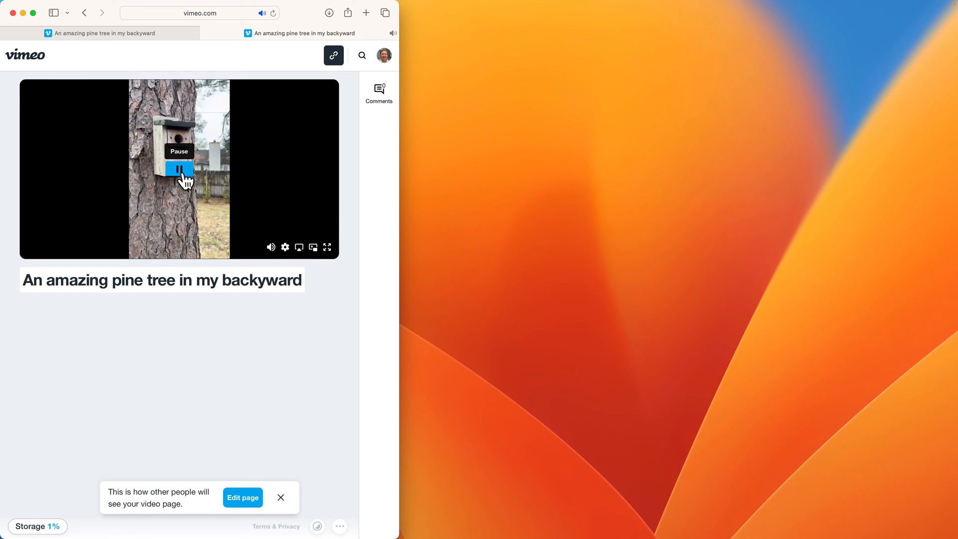
click(179, 169)
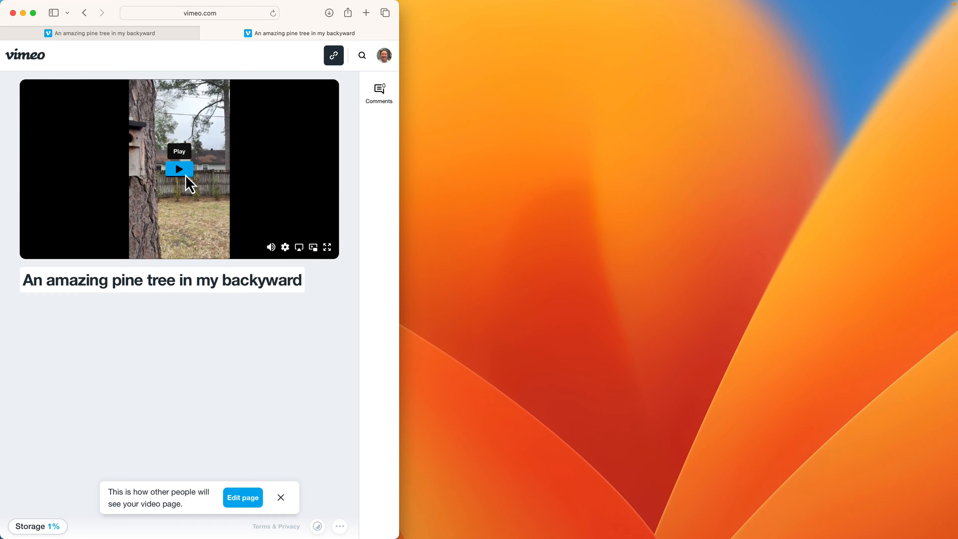
mouse_move(299, 247)
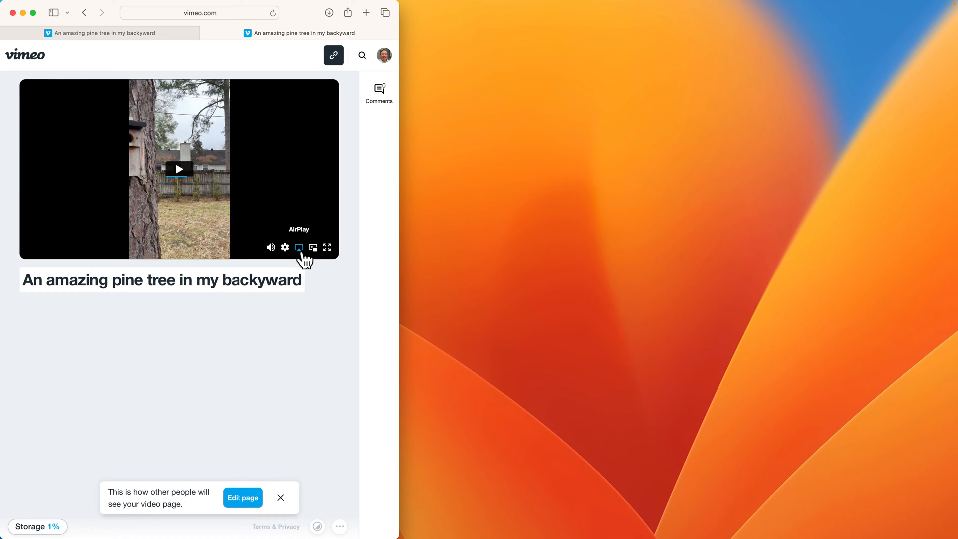
mouse_move(299, 247)
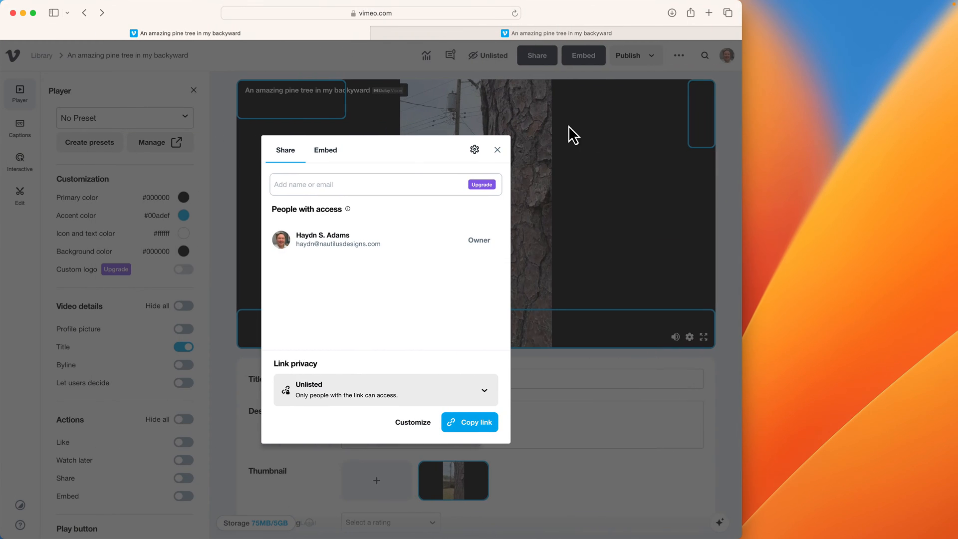
Step: Turn off the Chromecast and AirPlay player controls and save
click(497, 150)
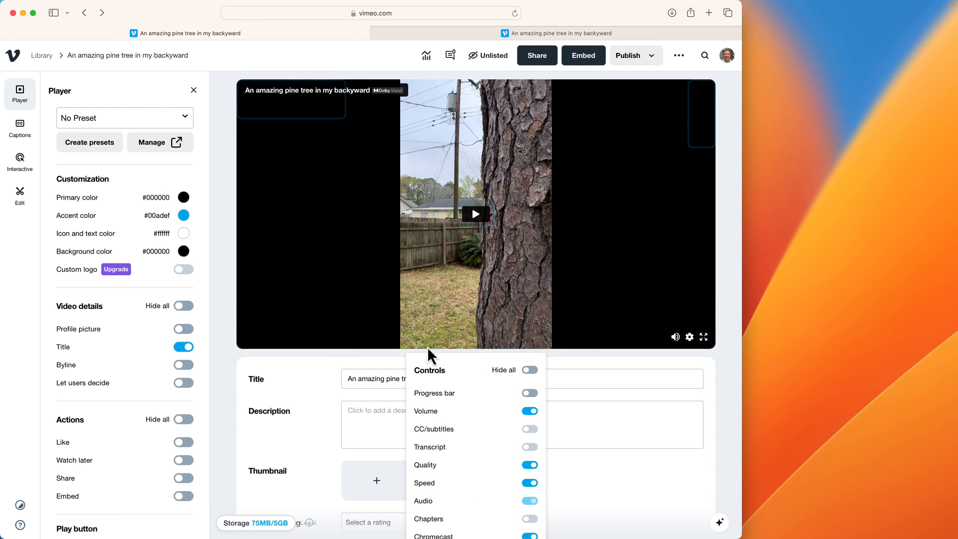
scroll(down, 3)
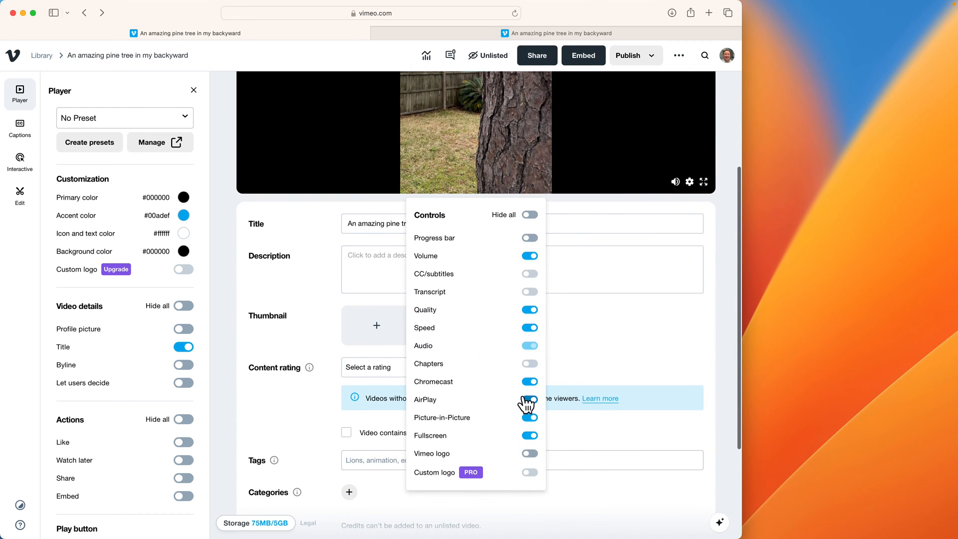
click(529, 382)
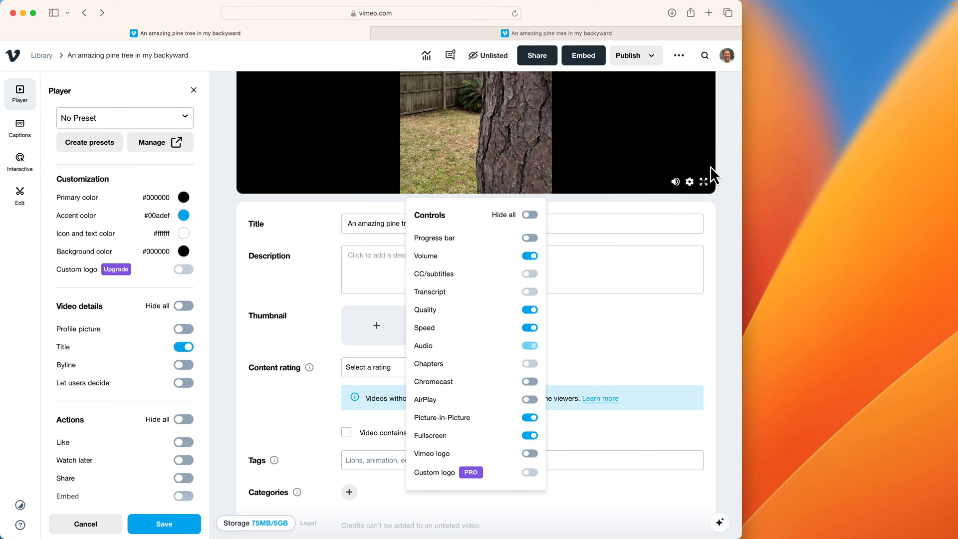
mouse_move(580, 183)
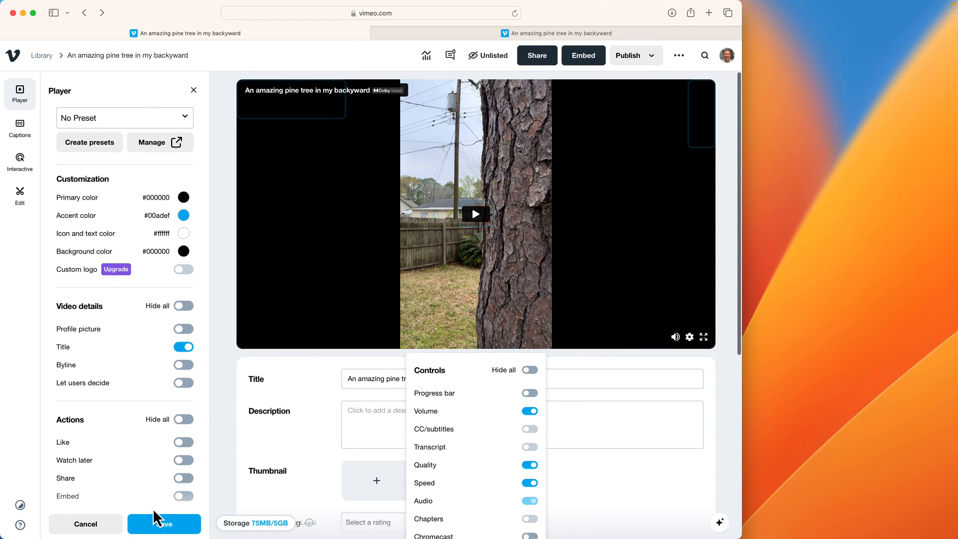
click(164, 524)
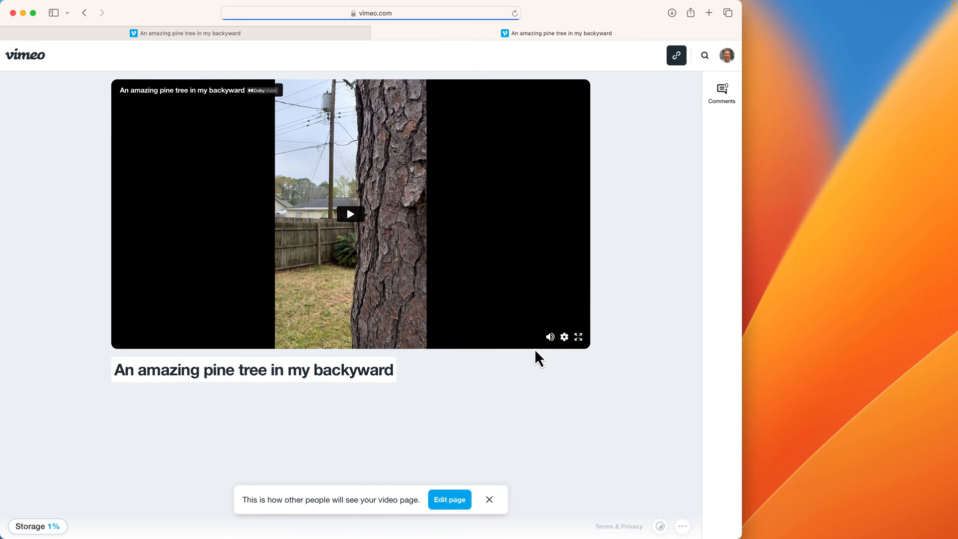
Step: Check the player's Quality and Speed settings and start playing the video
click(565, 337)
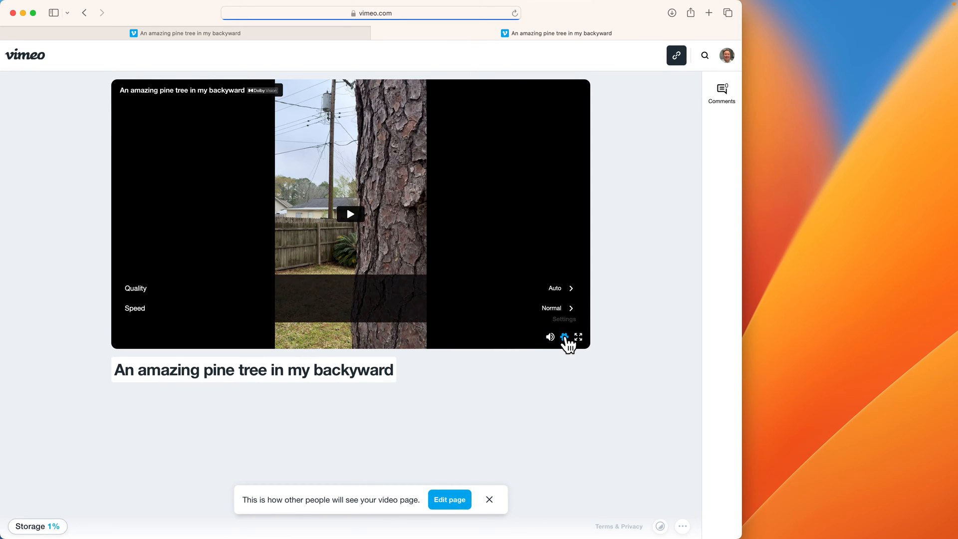
mouse_move(564, 337)
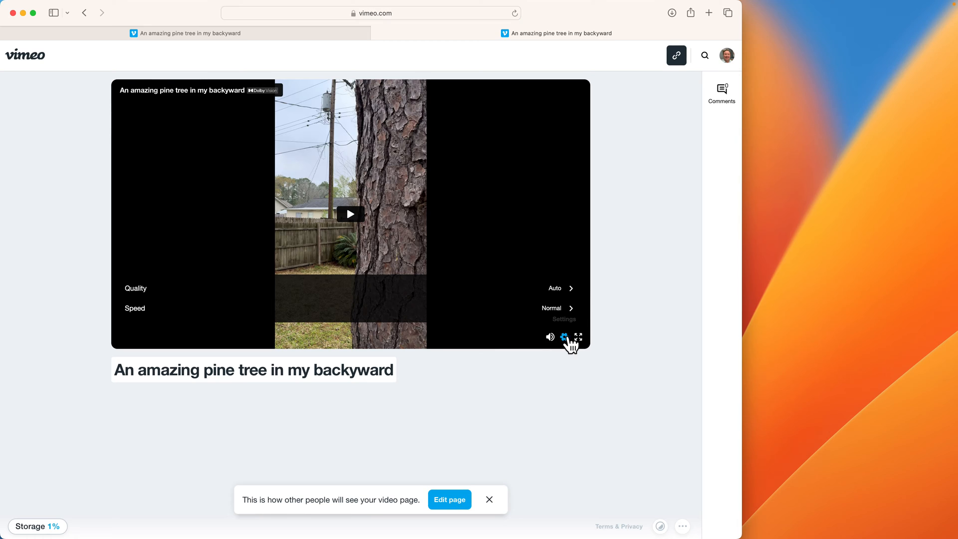
mouse_move(577, 370)
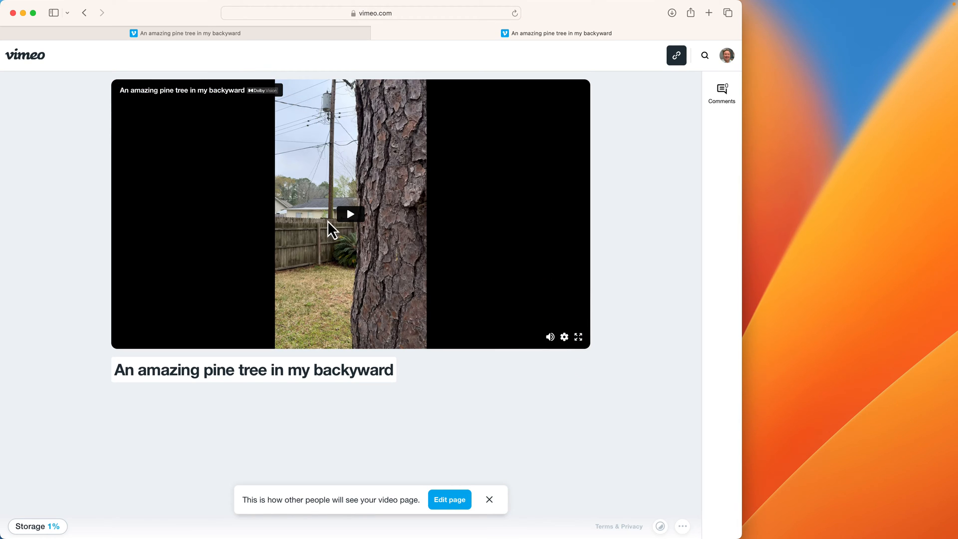
click(350, 214)
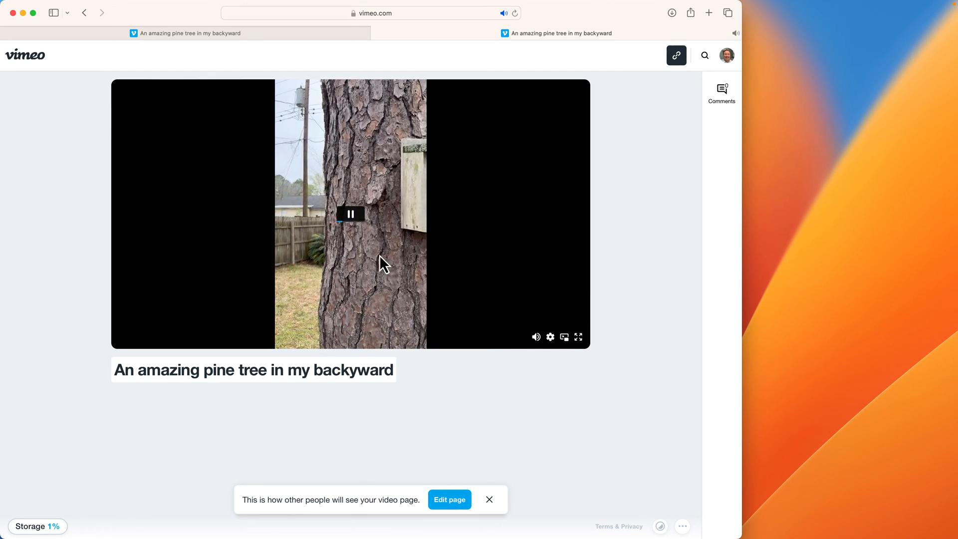
mouse_move(441, 216)
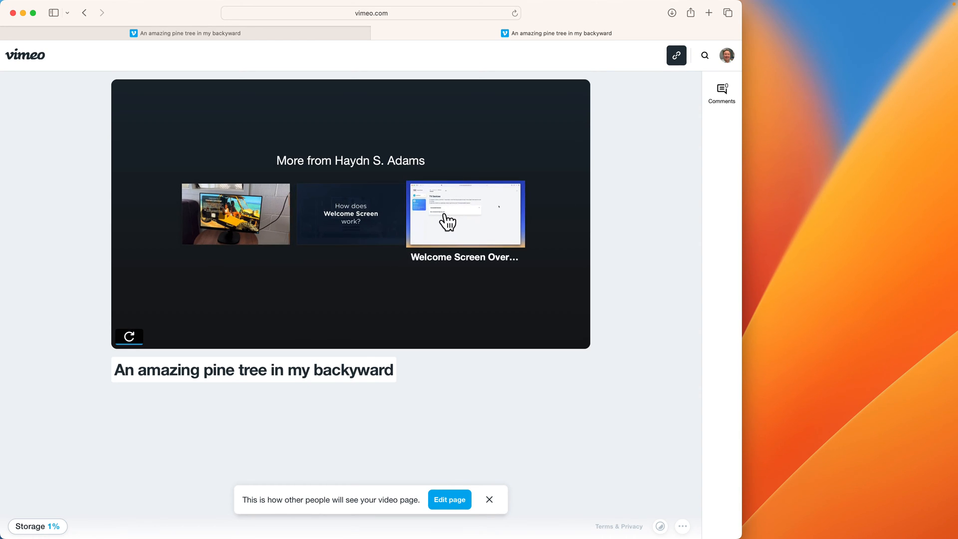
mouse_move(268, 188)
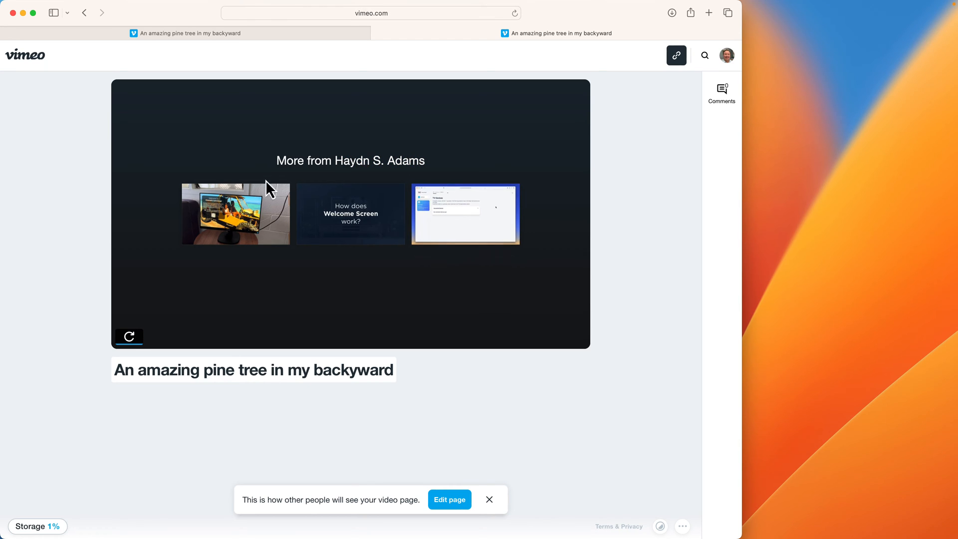
mouse_move(358, 311)
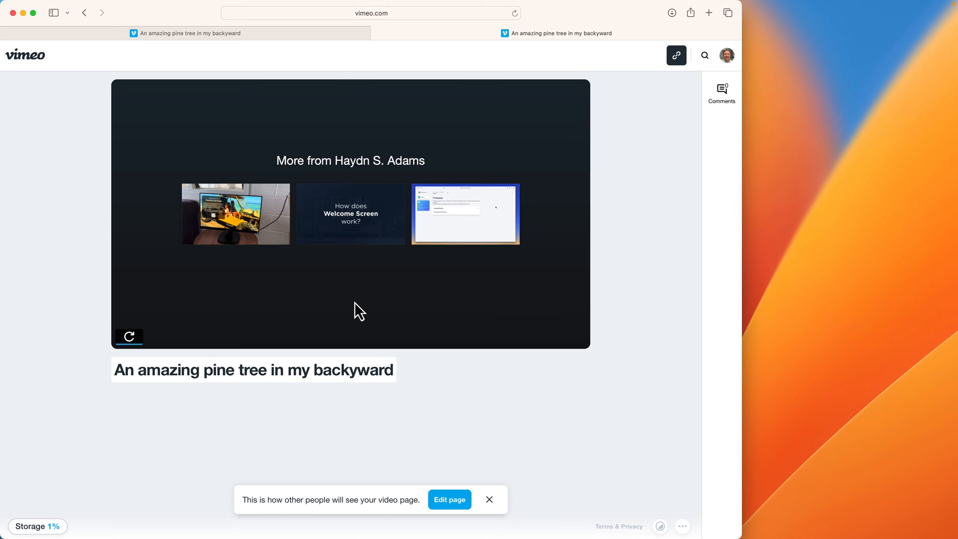
mouse_move(295, 84)
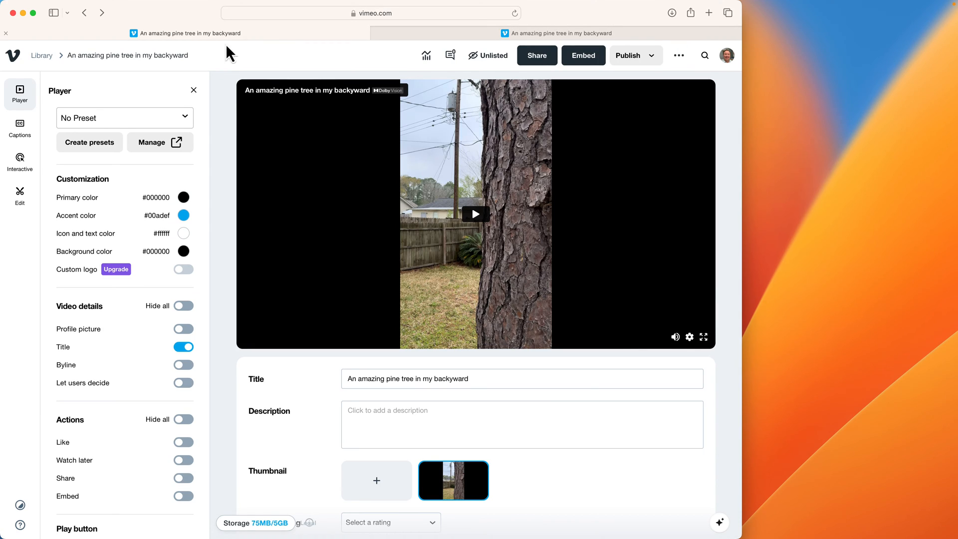
Step: Open Interactive End Screen settings and list the end screen types, currently More videos
click(20, 157)
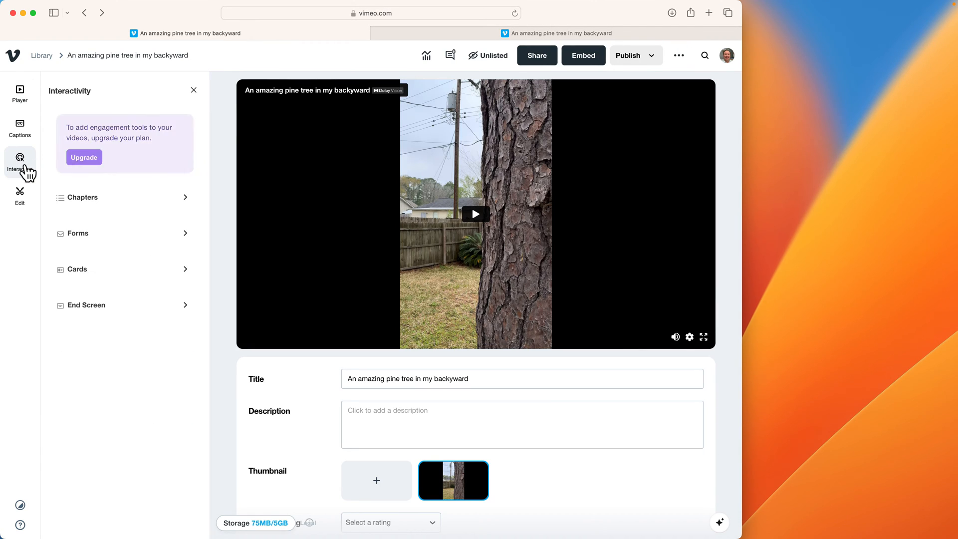
mouse_move(90, 200)
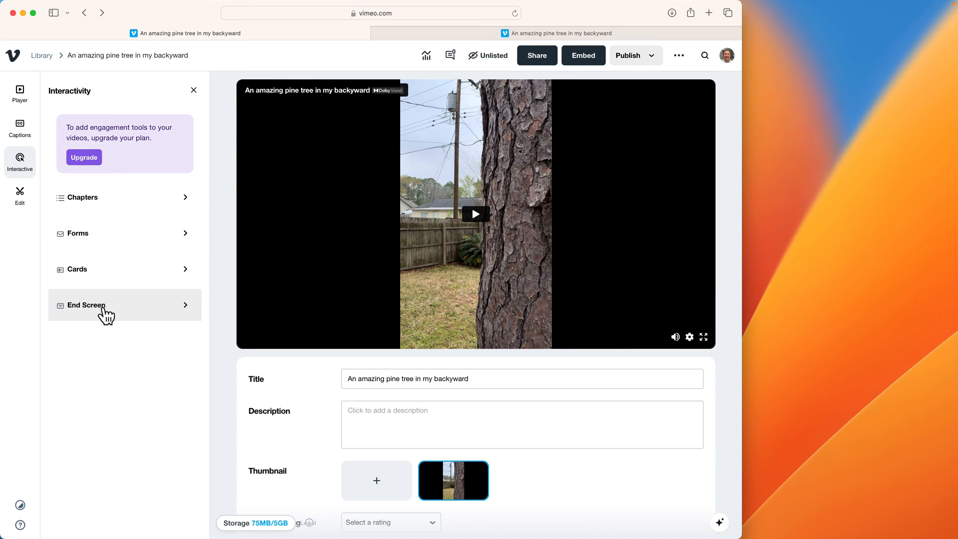
click(86, 305)
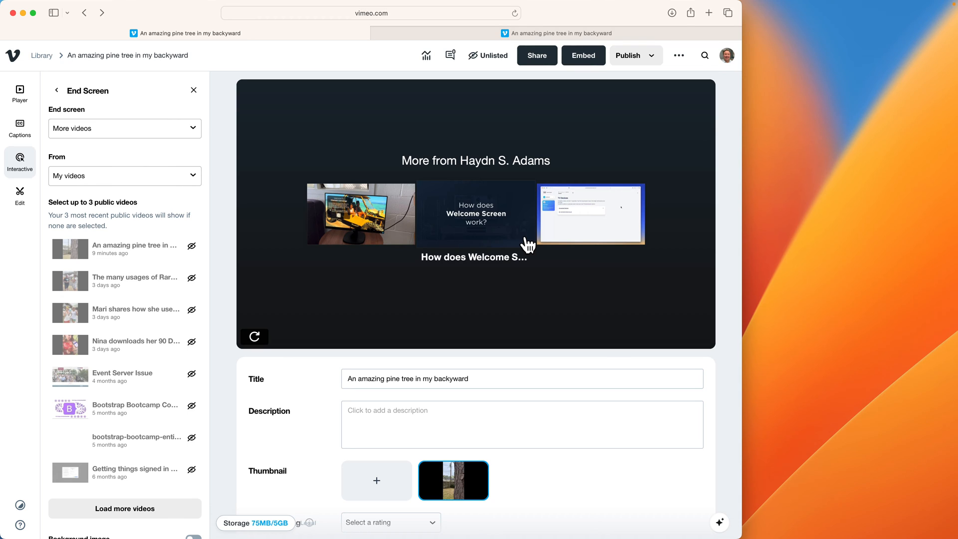
mouse_move(515, 218)
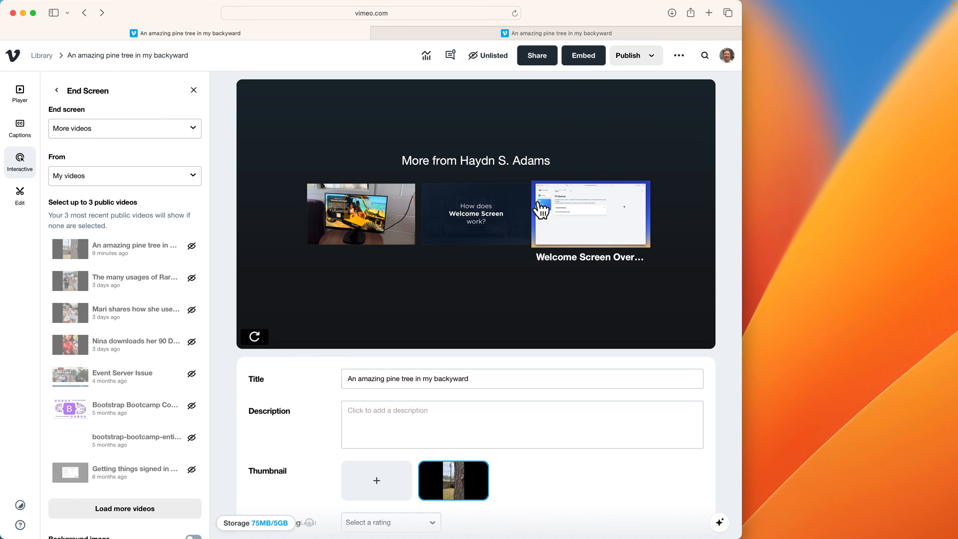
click(124, 129)
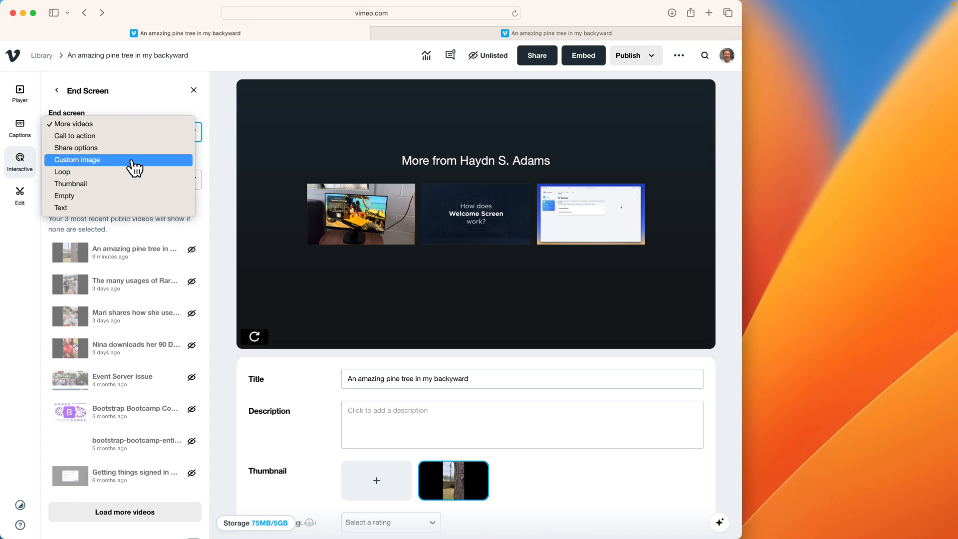
Step: Try Custom image, switch the end screen type to Text, then reopen the type list
click(76, 160)
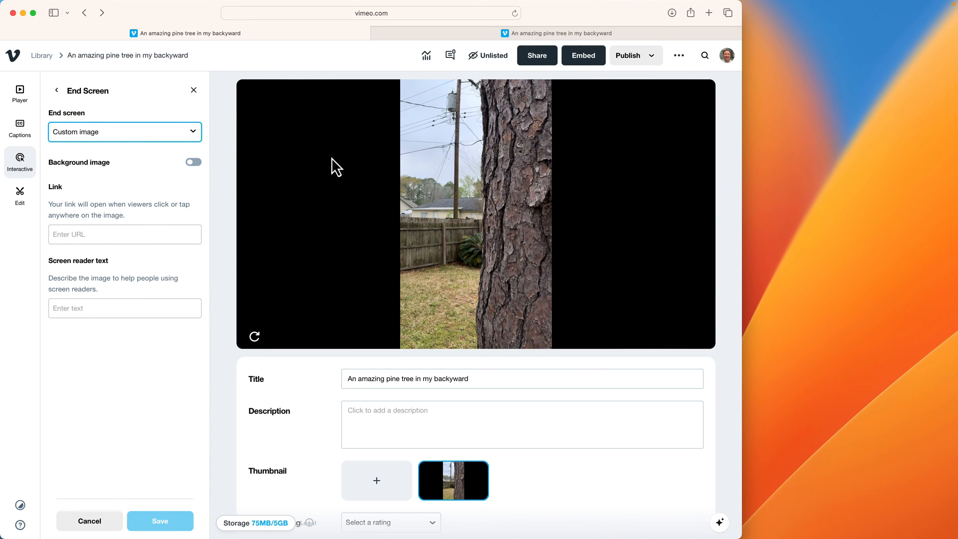
mouse_move(110, 138)
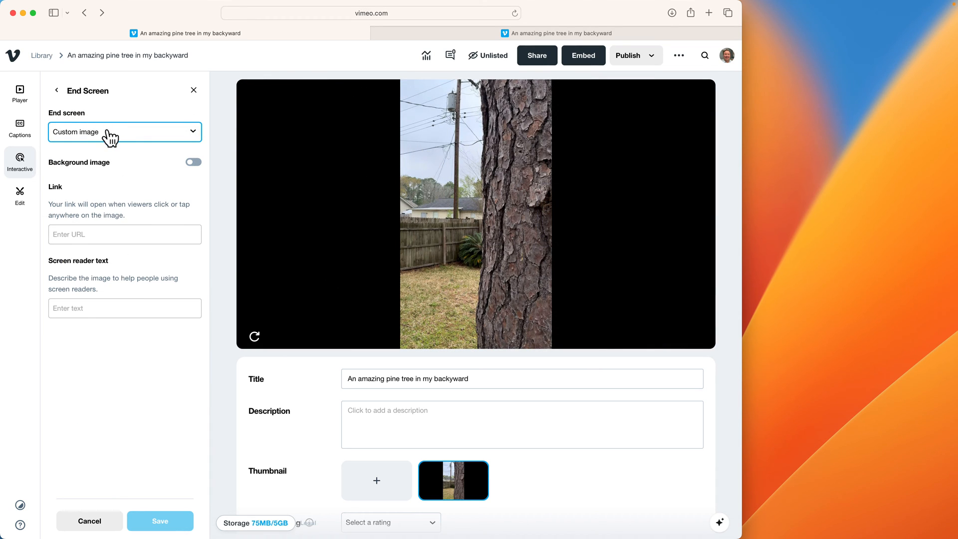
click(125, 132)
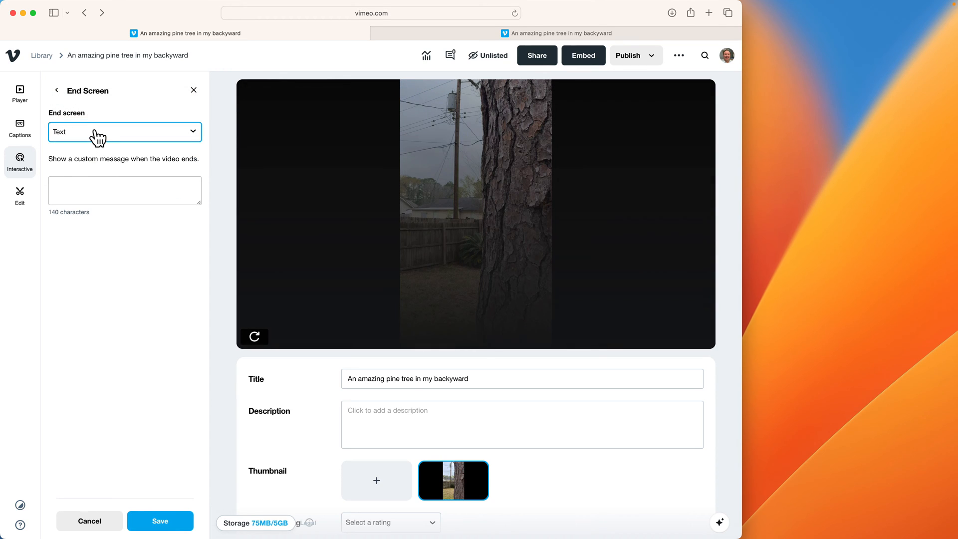
click(124, 131)
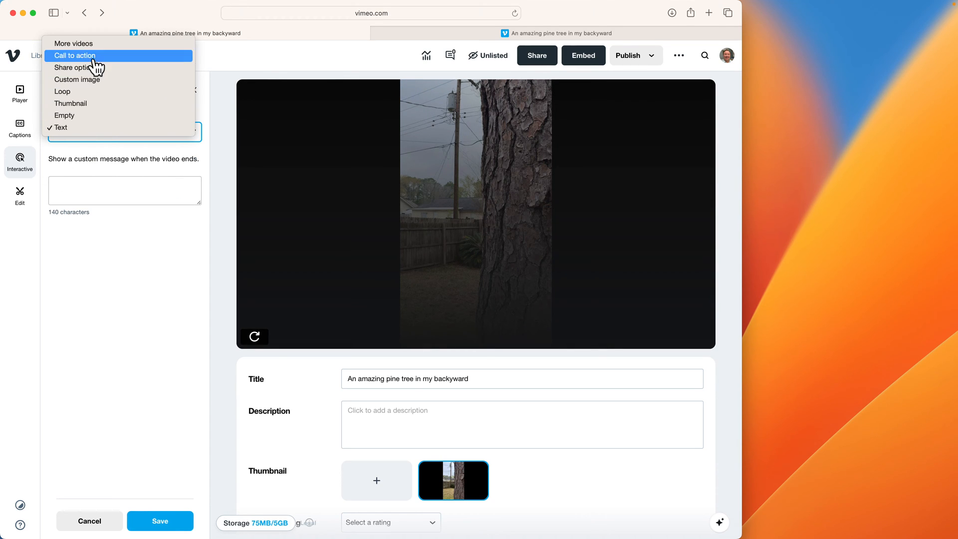
Step: Make the end screen a call to action titled 'Claim your free PDF Guide'
click(72, 55)
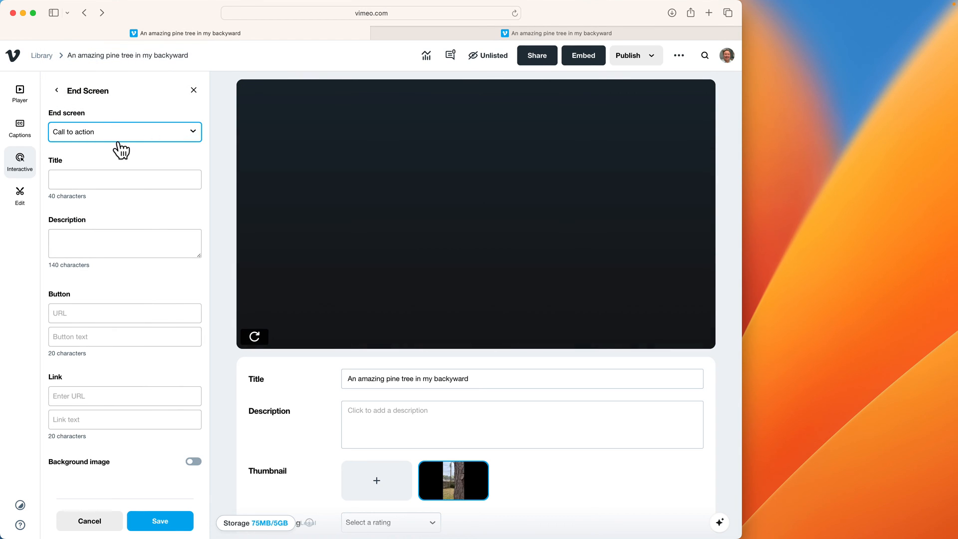
mouse_move(466, 217)
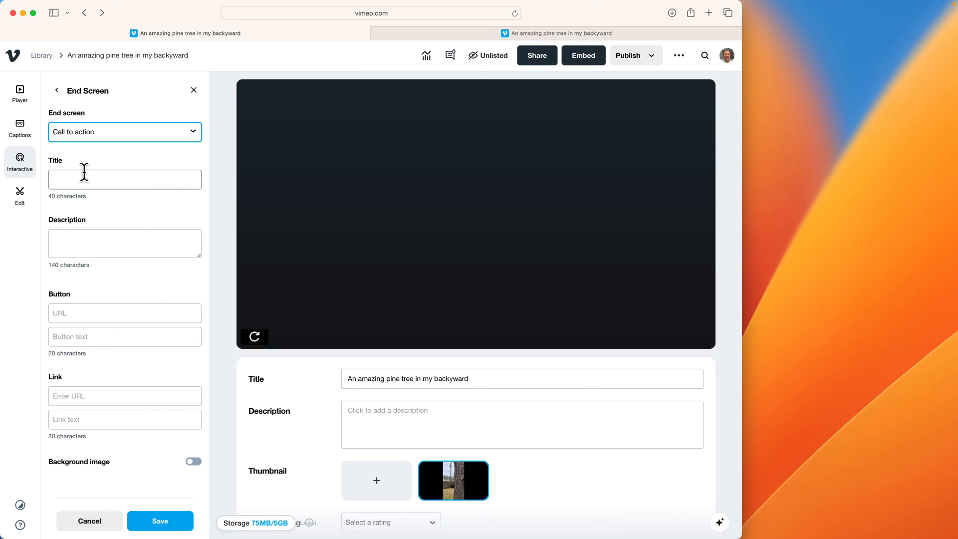
click(125, 179)
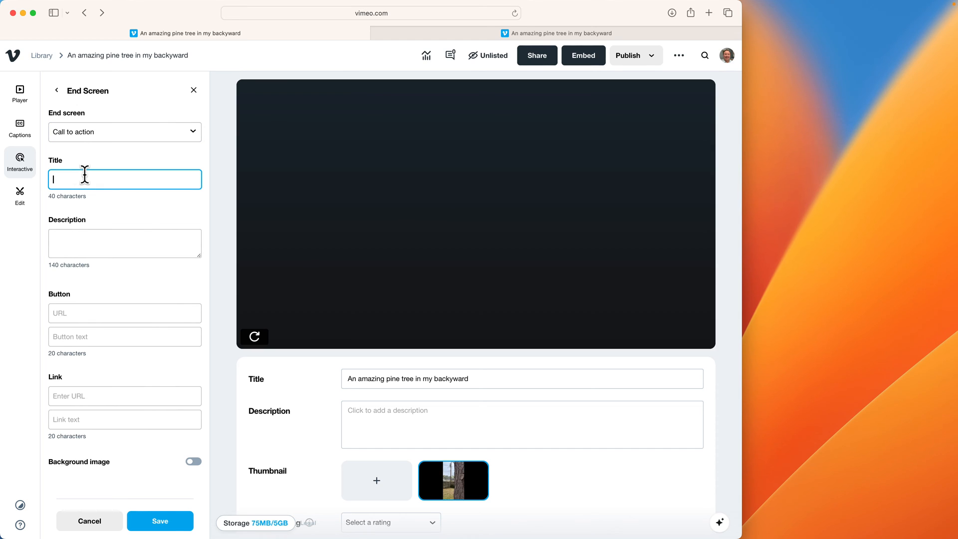
text(Claim your free PDF)
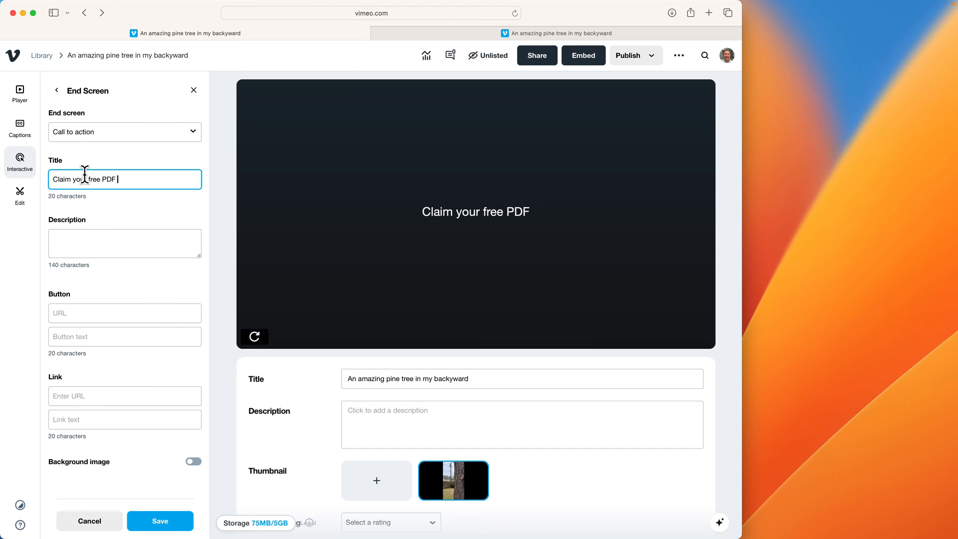
text(Guide if)
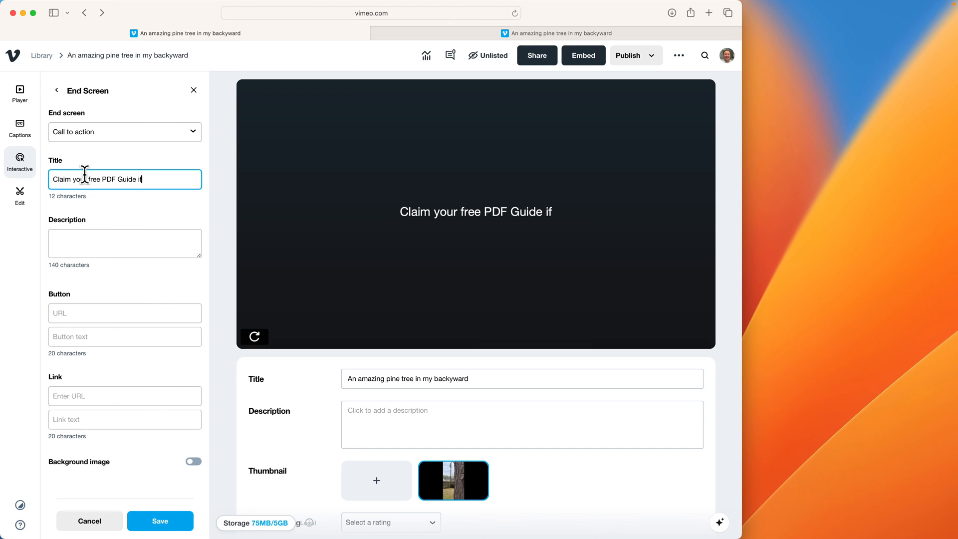
text(you liked this)
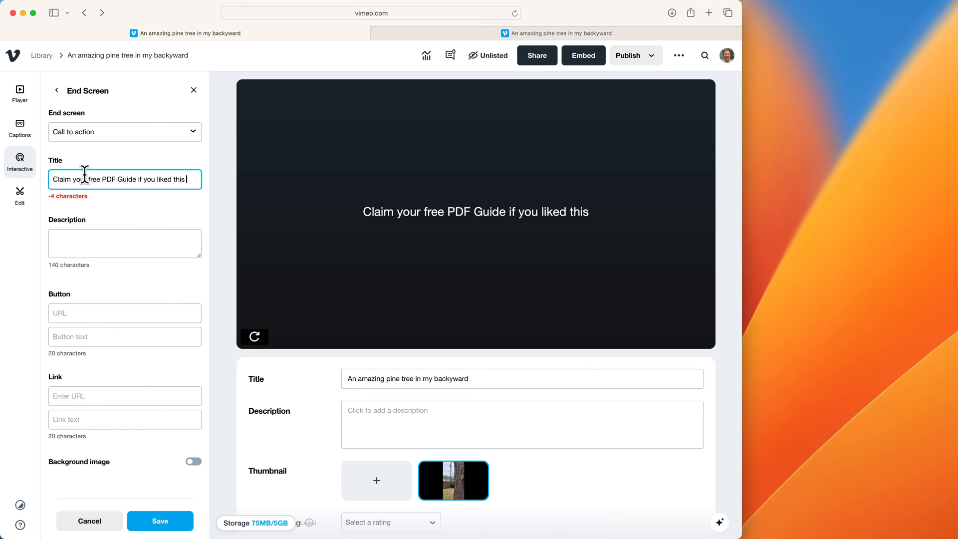
key(Backspace)
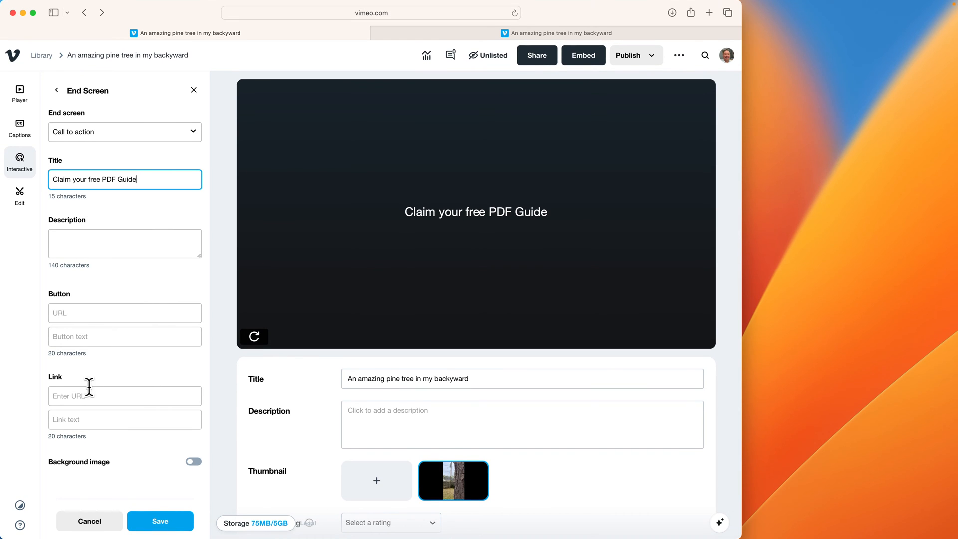
mouse_move(75, 424)
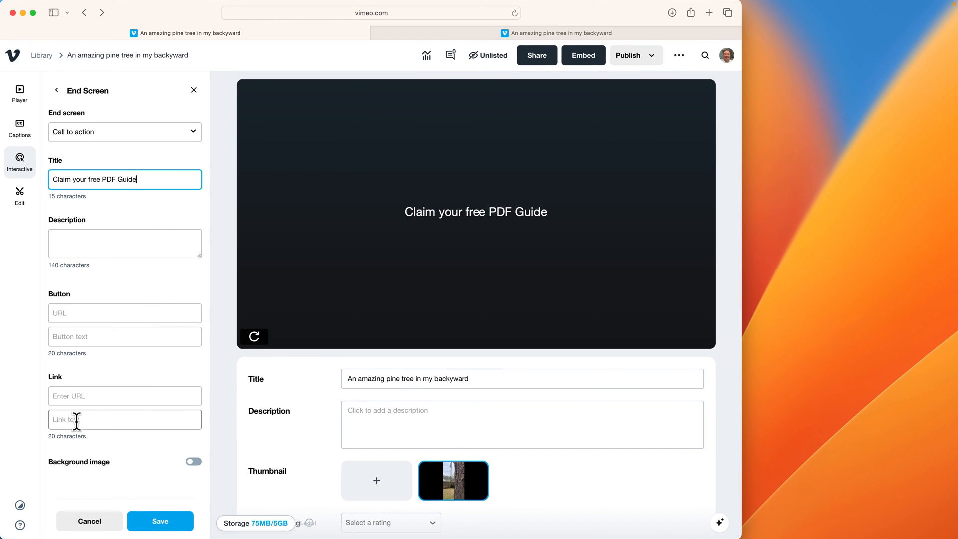
mouse_move(64, 337)
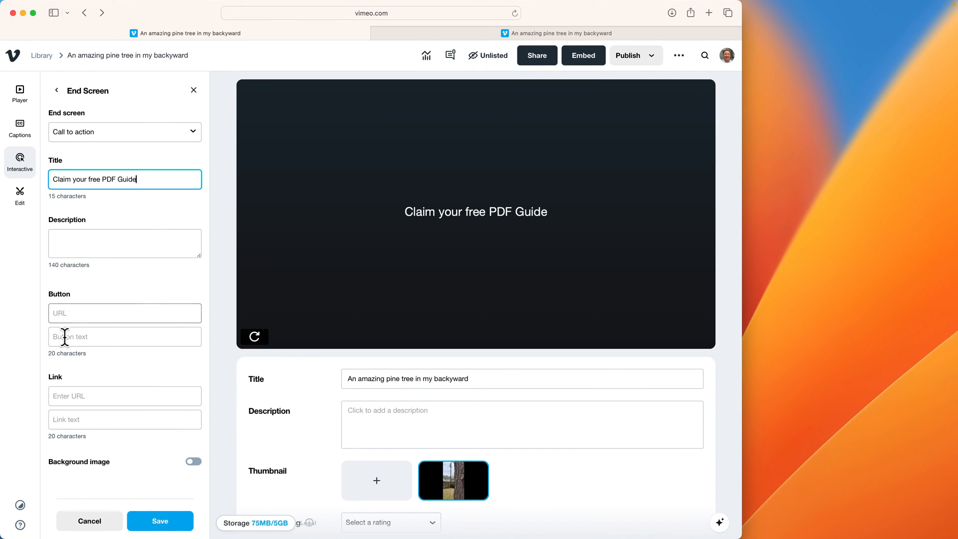
text(D)
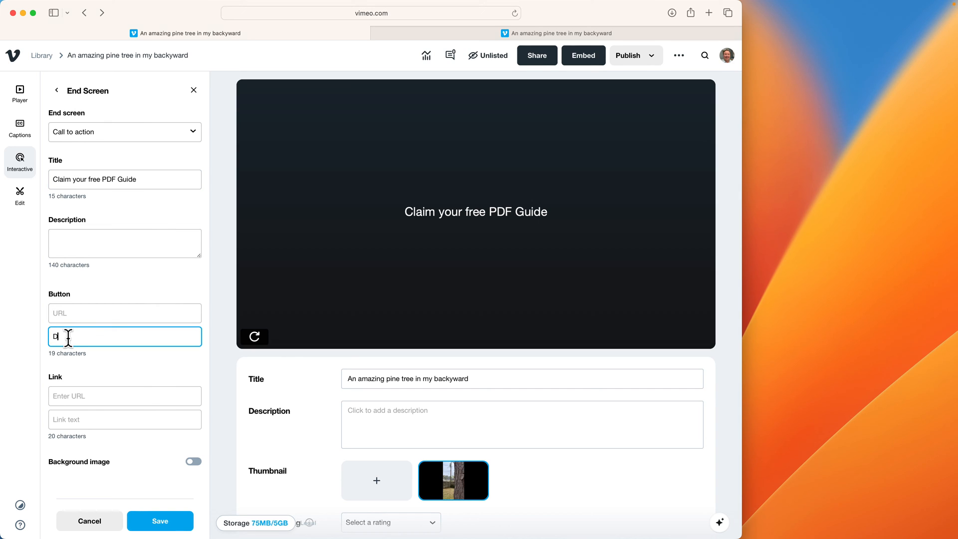
text(Download)
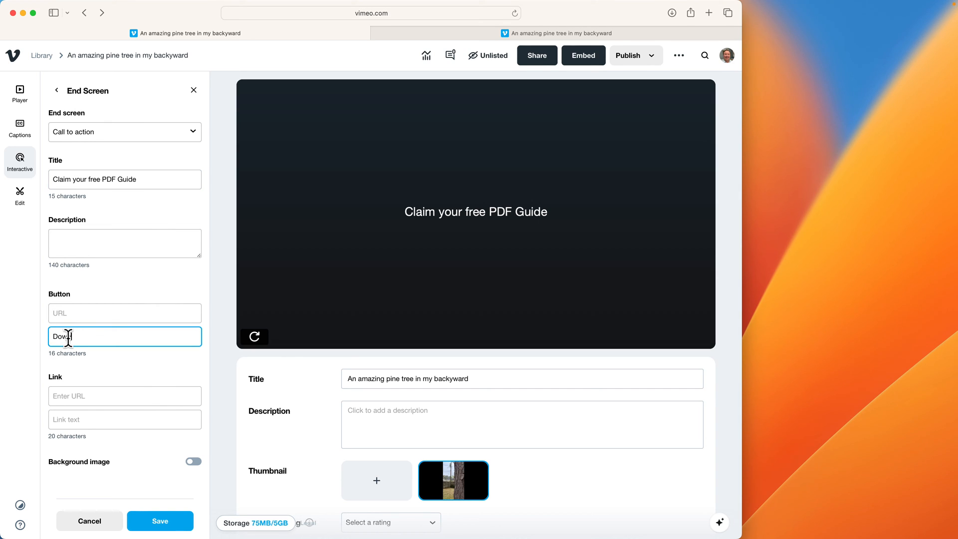
text(Download PDF)
click(125, 313)
text(https:/)
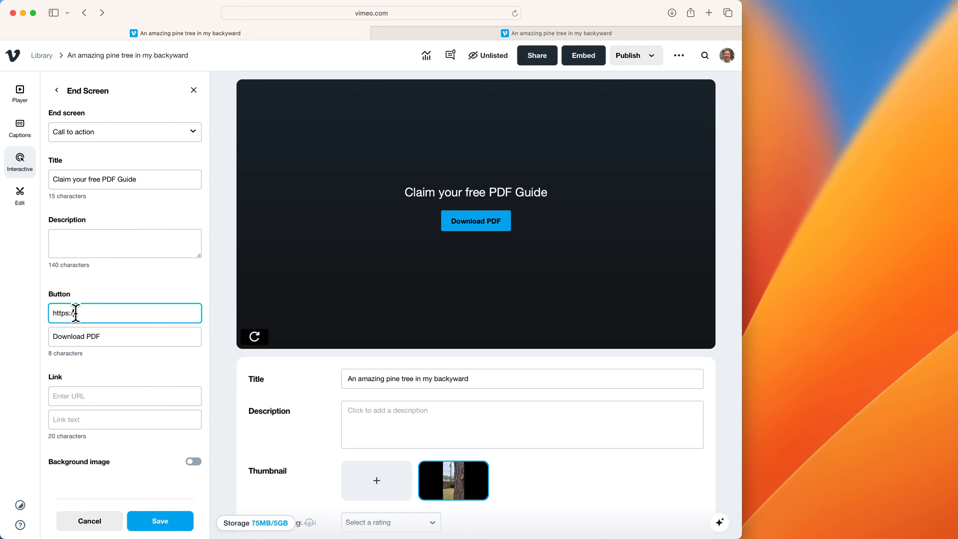
text(apple.com)
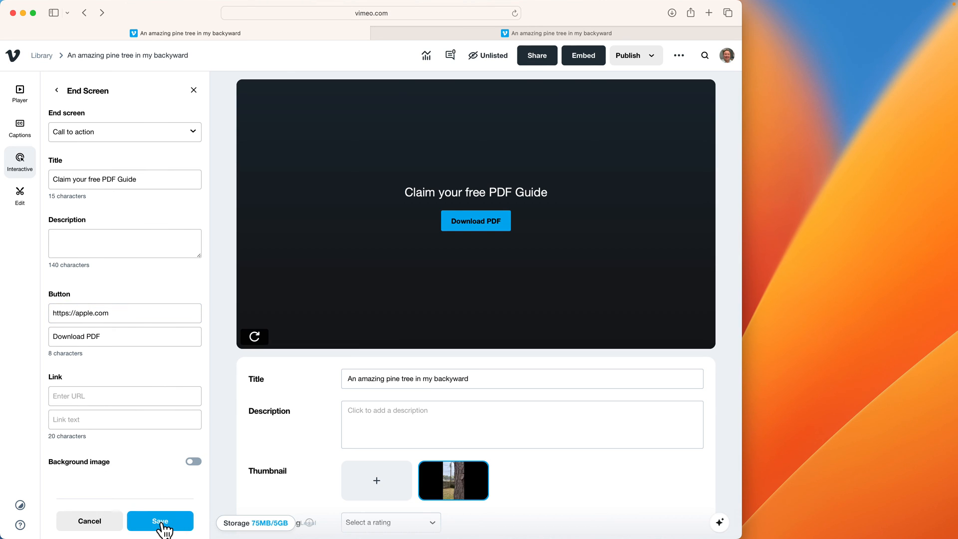
Step: Save the end screen and play the preview video through to the 'Claim your free PDF Guide' ending
click(160, 521)
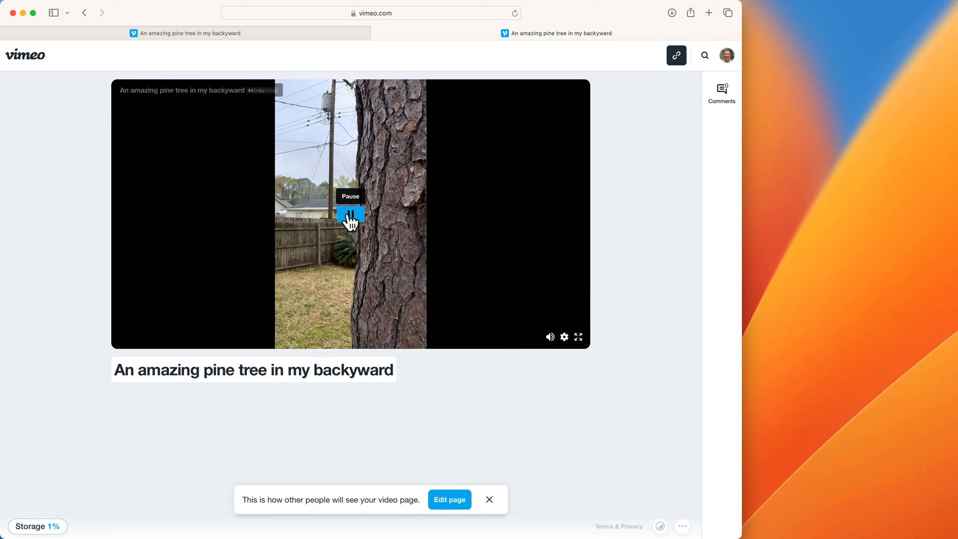
click(350, 216)
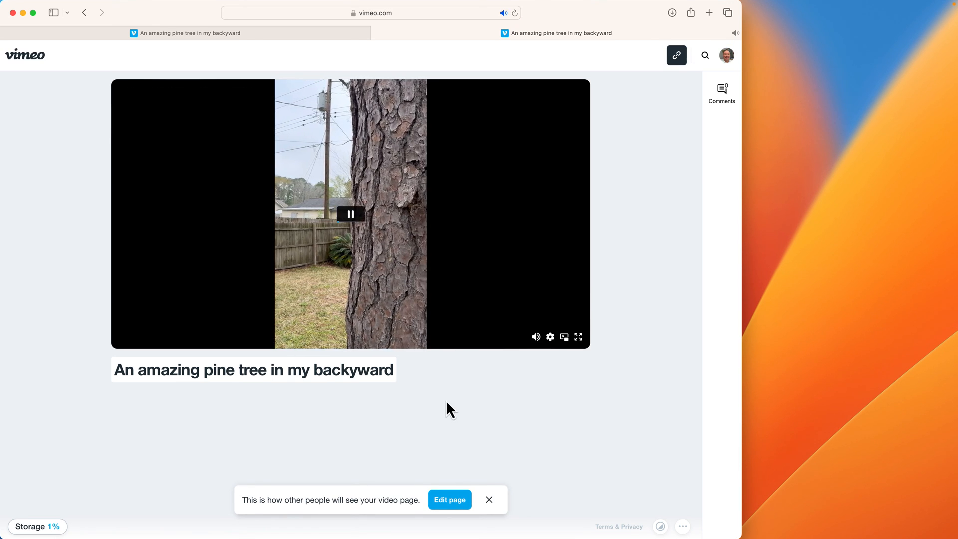
mouse_move(428, 361)
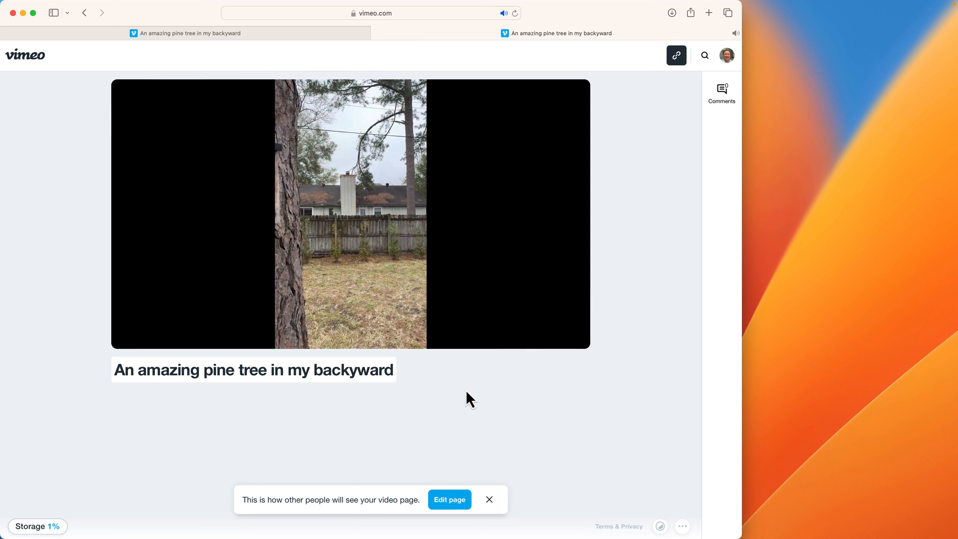
click(350, 214)
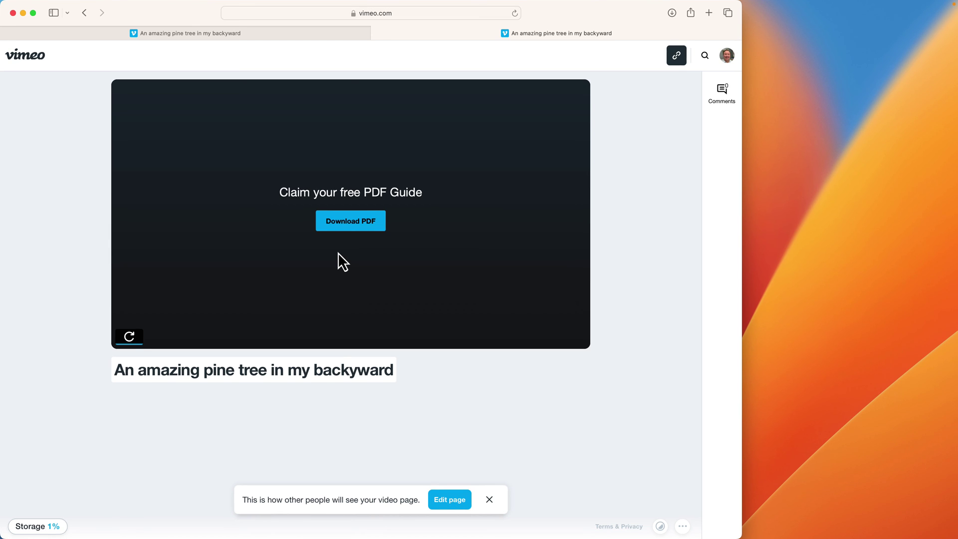
Step: Switch back to the Vimeo video editor tab
click(449, 499)
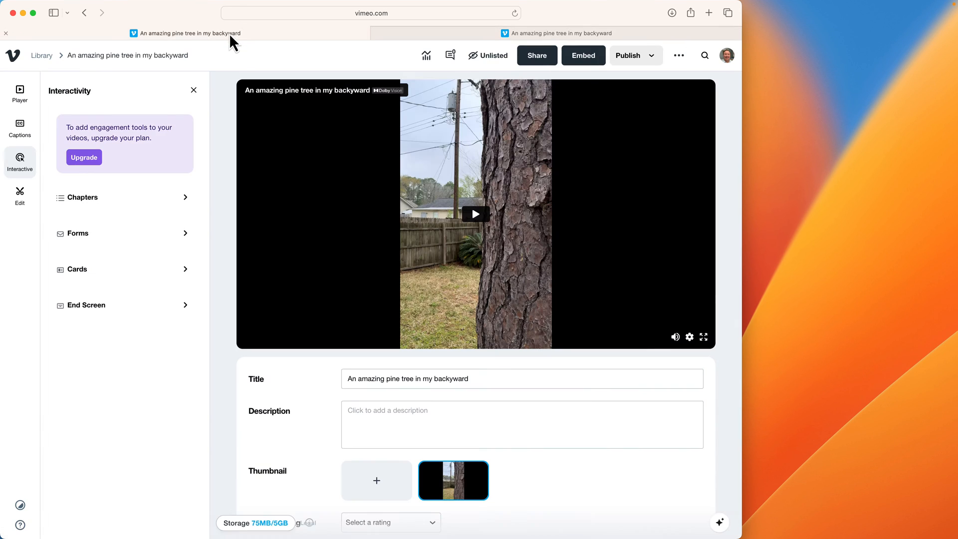
mouse_move(63, 100)
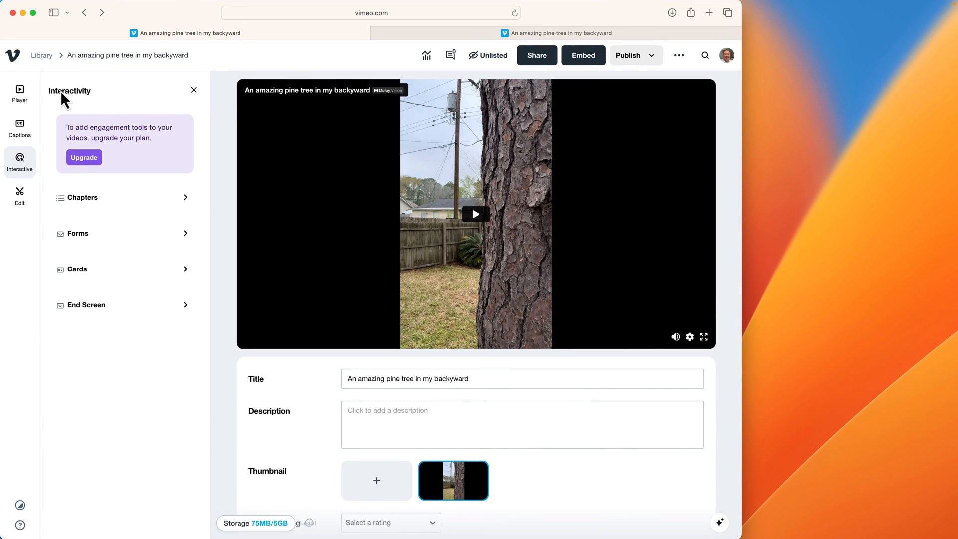
mouse_move(24, 144)
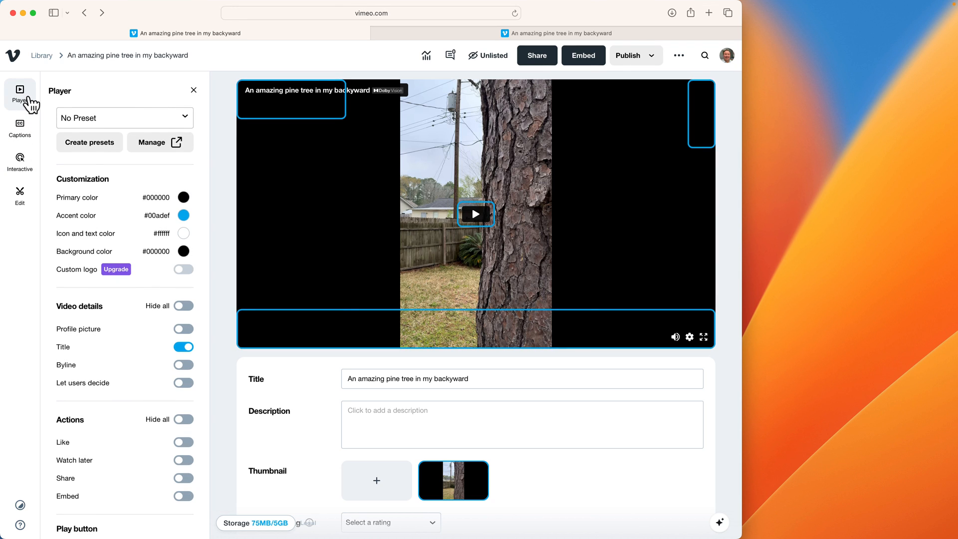
mouse_move(562, 336)
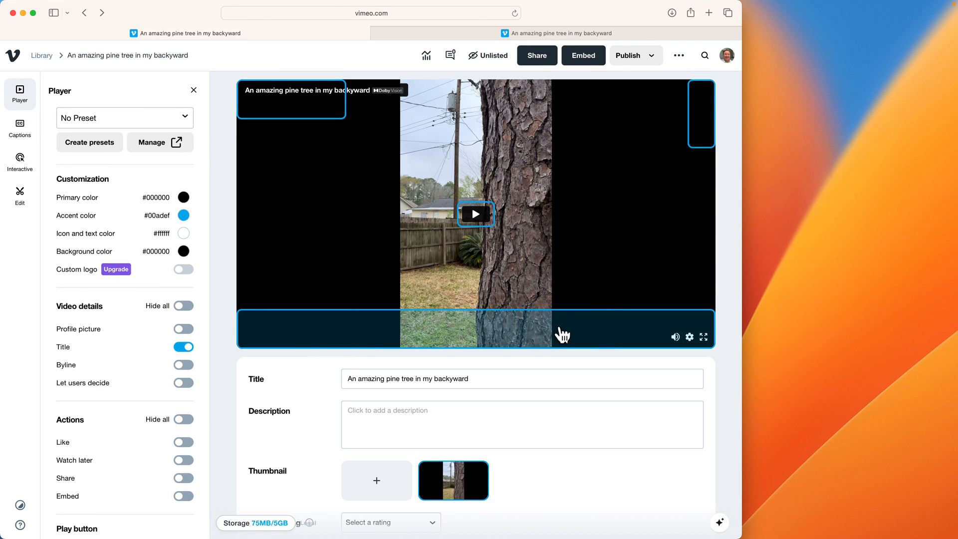
Step: Open the player's playback Controls toggles and scroll down to review them
click(690, 337)
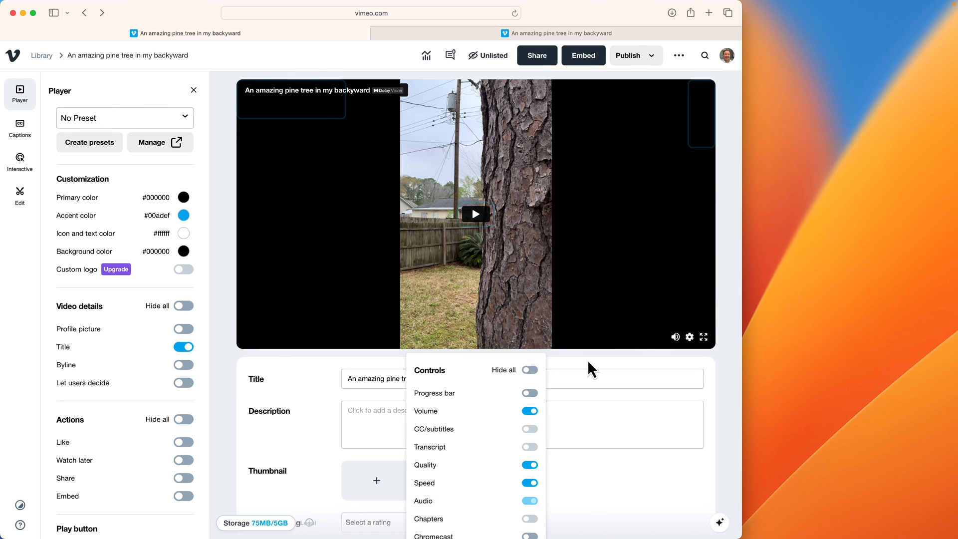
scroll(down, 3)
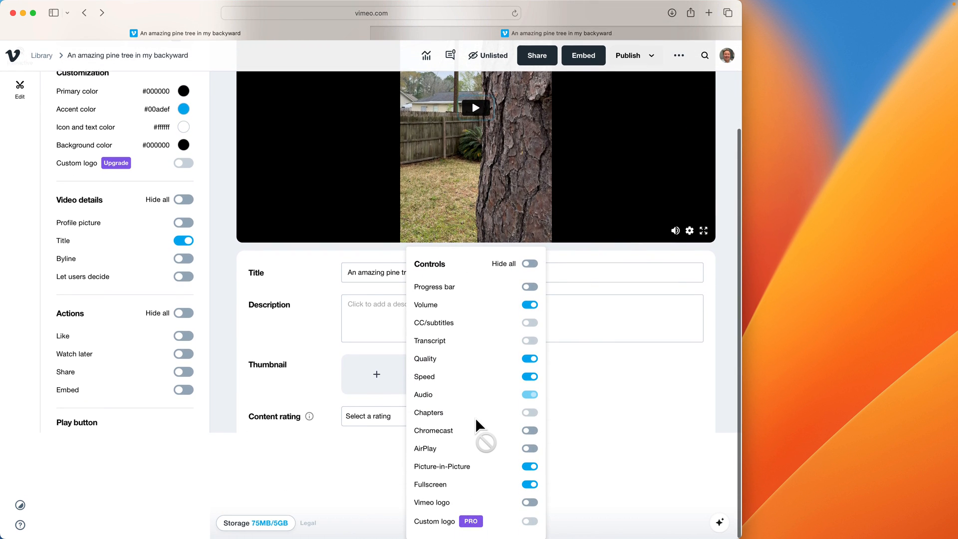
mouse_move(476, 435)
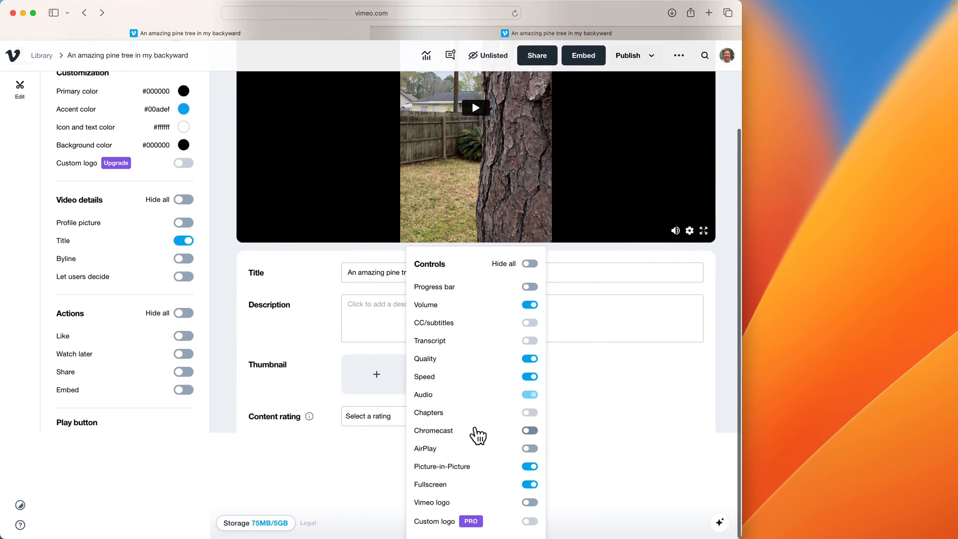
mouse_move(423, 335)
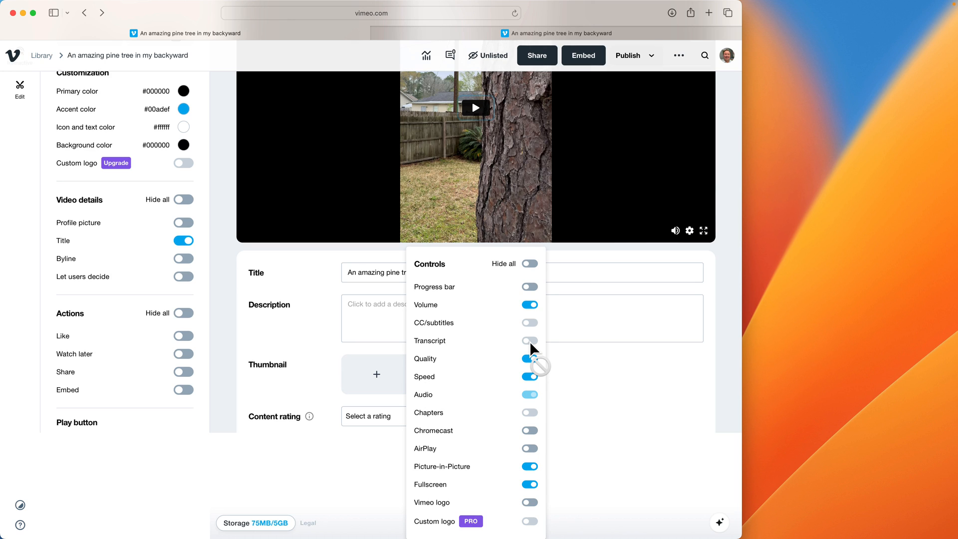
mouse_move(435, 349)
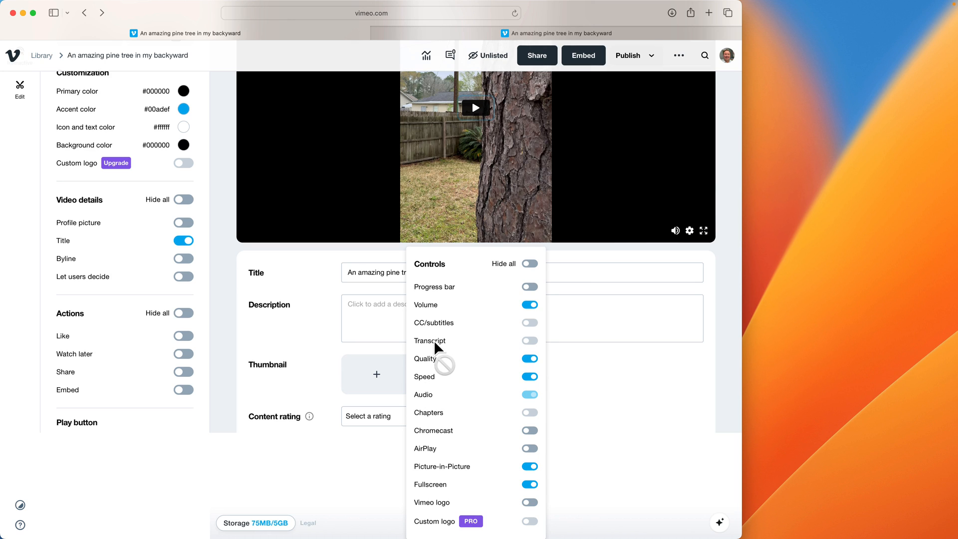
mouse_move(337, 290)
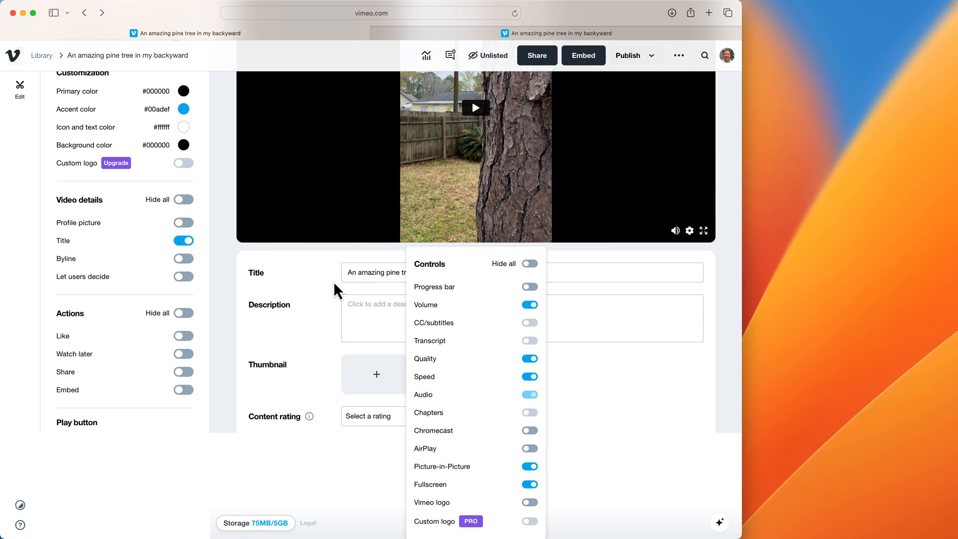